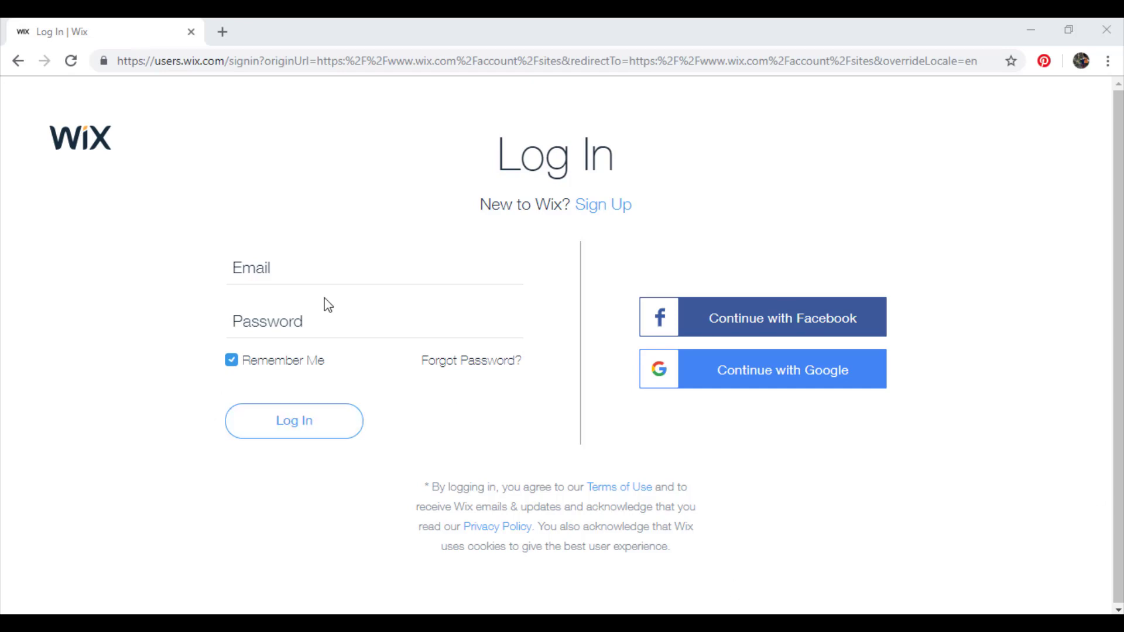
Sign in to Wix with the saved account email and password to reach the sites list.
{"action": "left_click", "coordinate": [372, 267]}
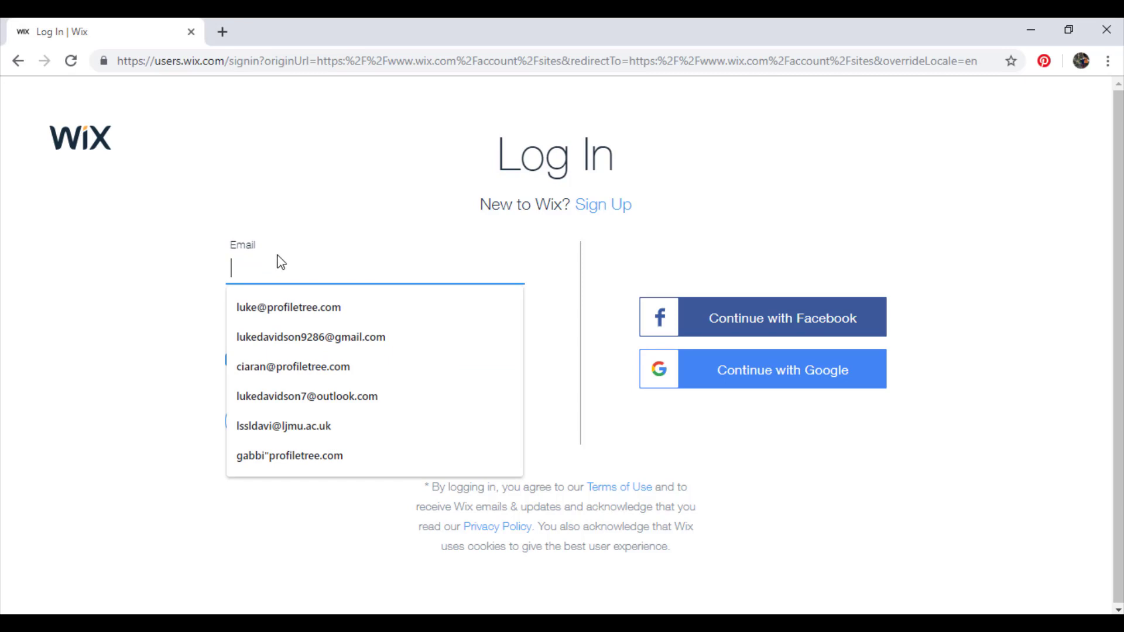
{"action": "left_click", "coordinate": [288, 307]}
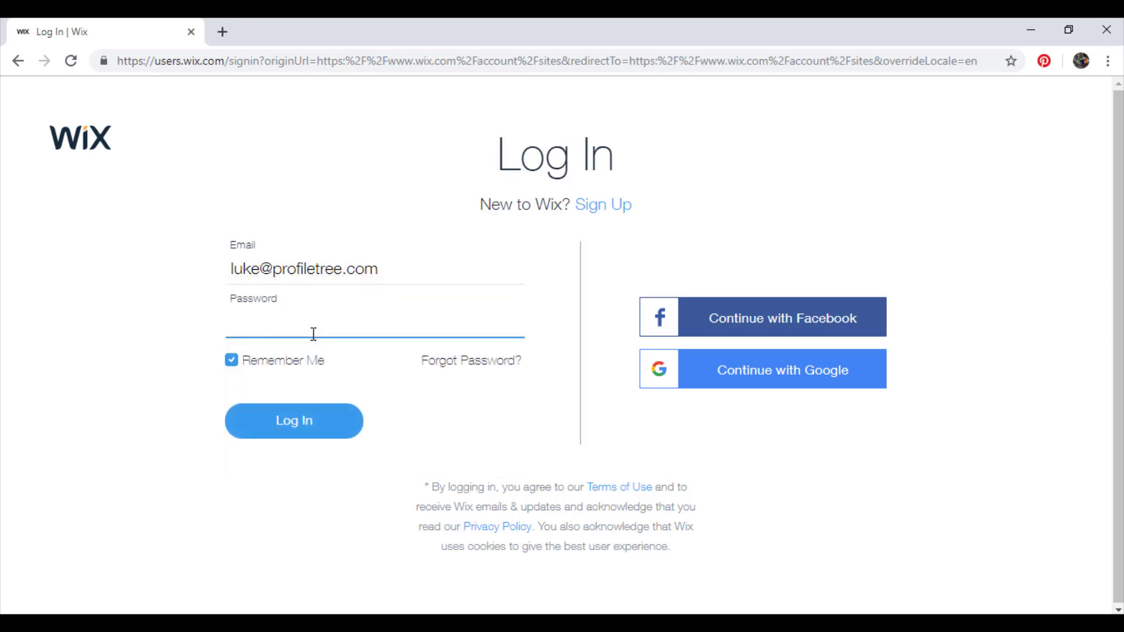
{"action": "type", "text": "password"}
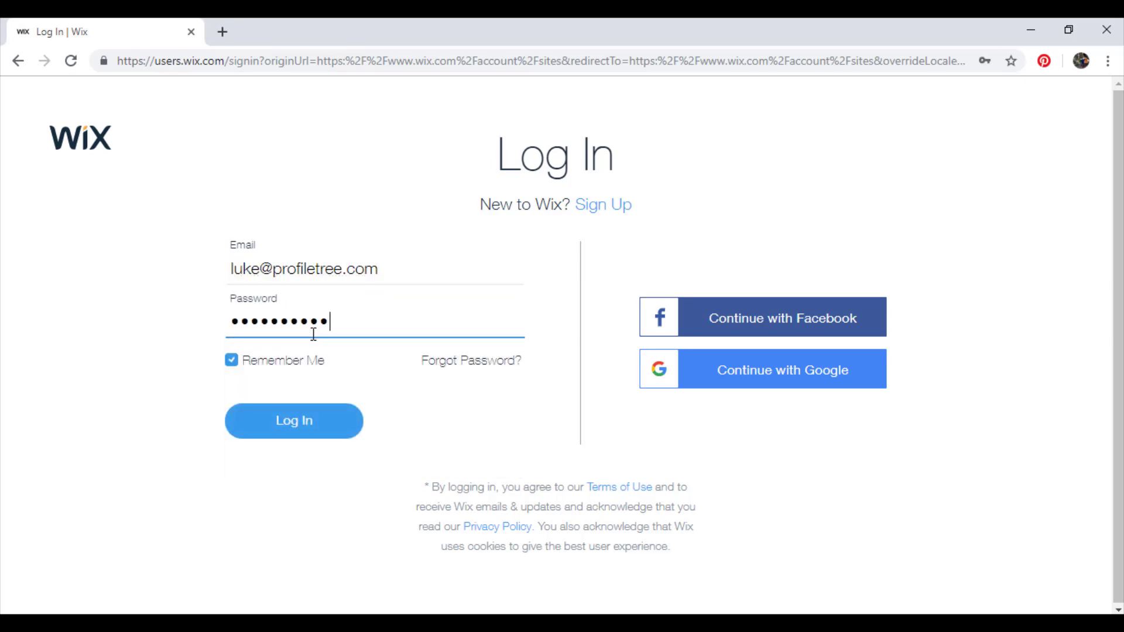
{"action": "left_click", "coordinate": [292, 420]}
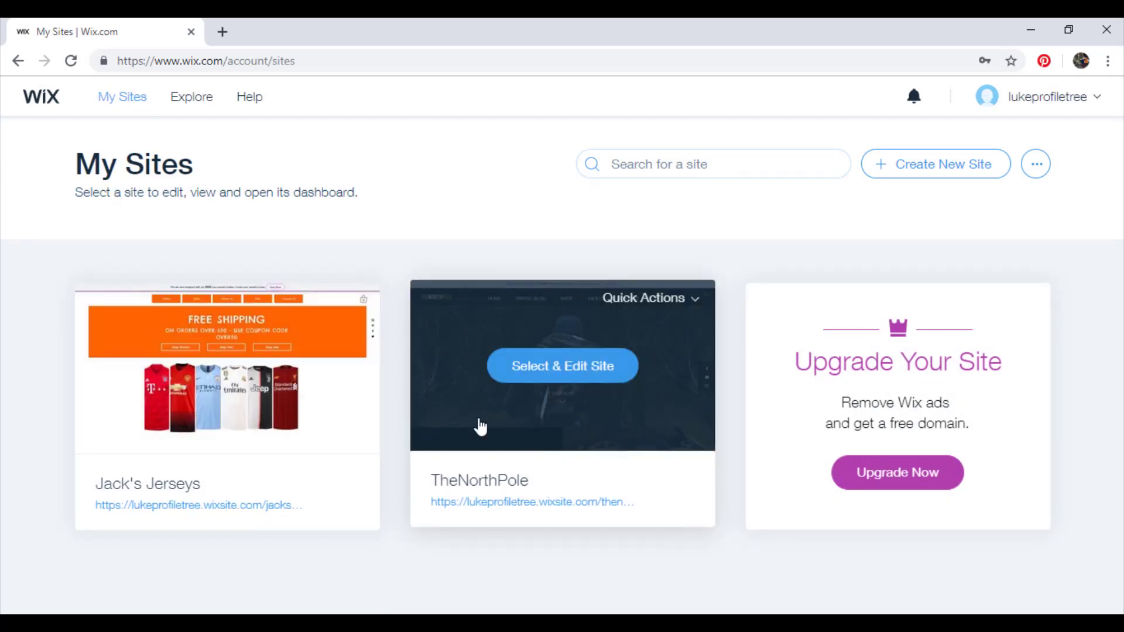
{"action": "mouse_move", "coordinate": [226, 366]}
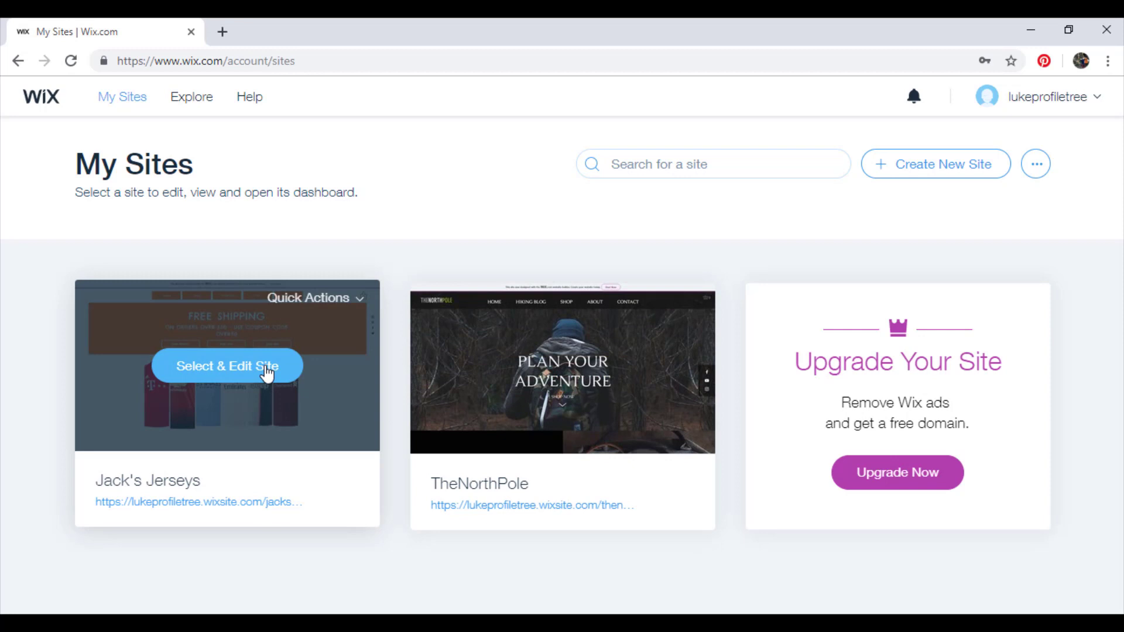
Select the Jack's Jerseys site card and open its dashboard for editing.
{"action": "left_click", "coordinate": [226, 365]}
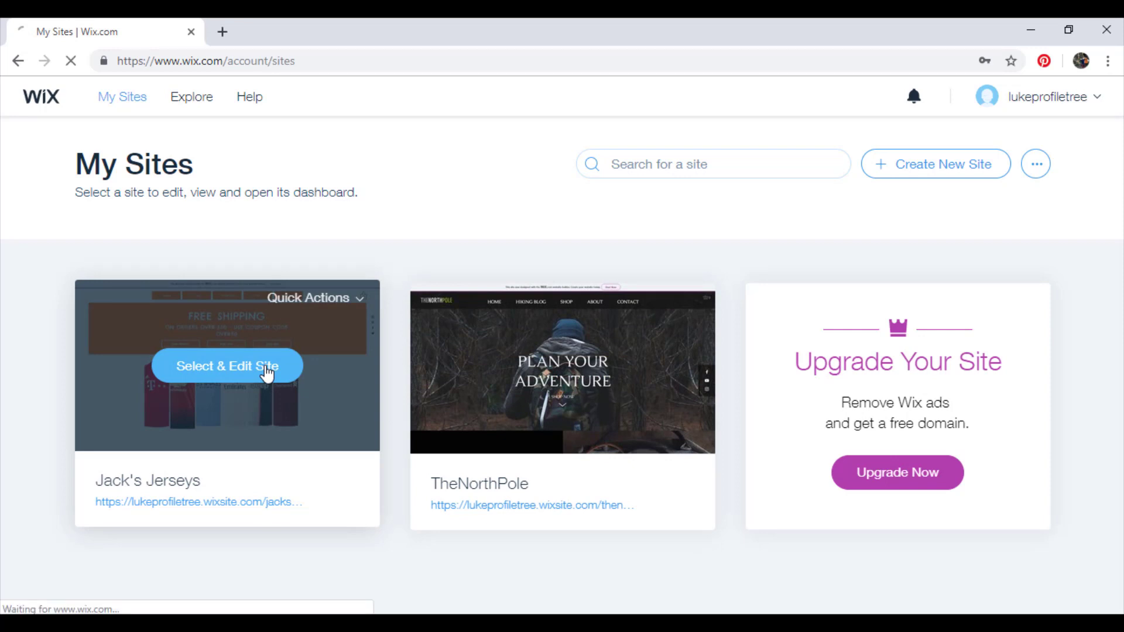
{"action": "left_click", "coordinate": [226, 365]}
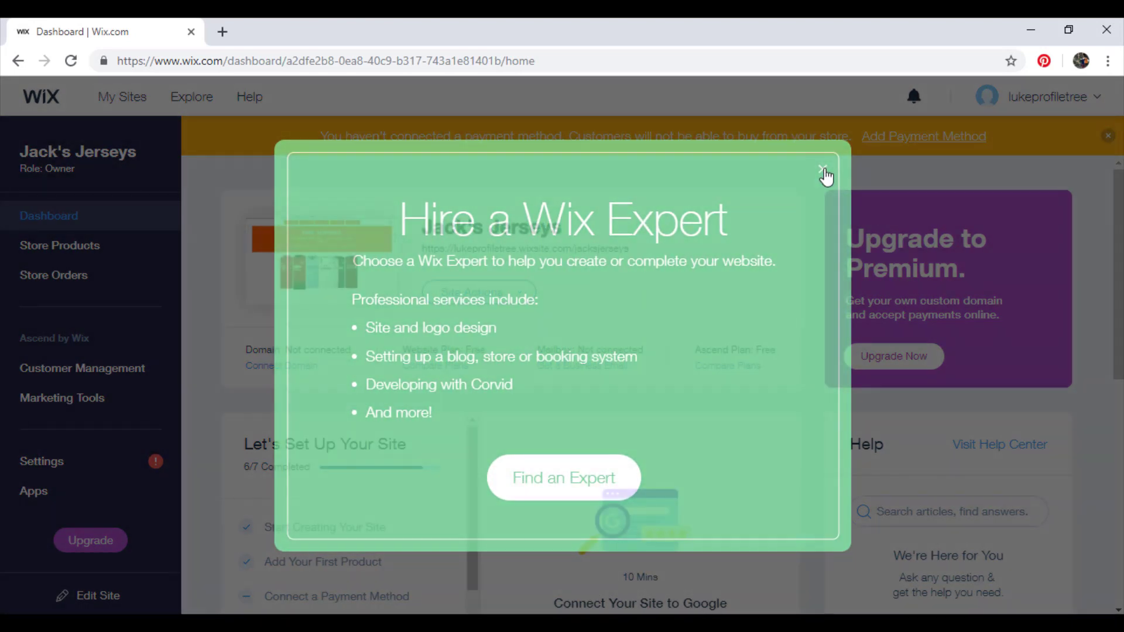
Dismiss the Hire a Wix Expert popup and reach Email Marketing through Marketing Tools.
{"action": "left_click", "coordinate": [823, 169]}
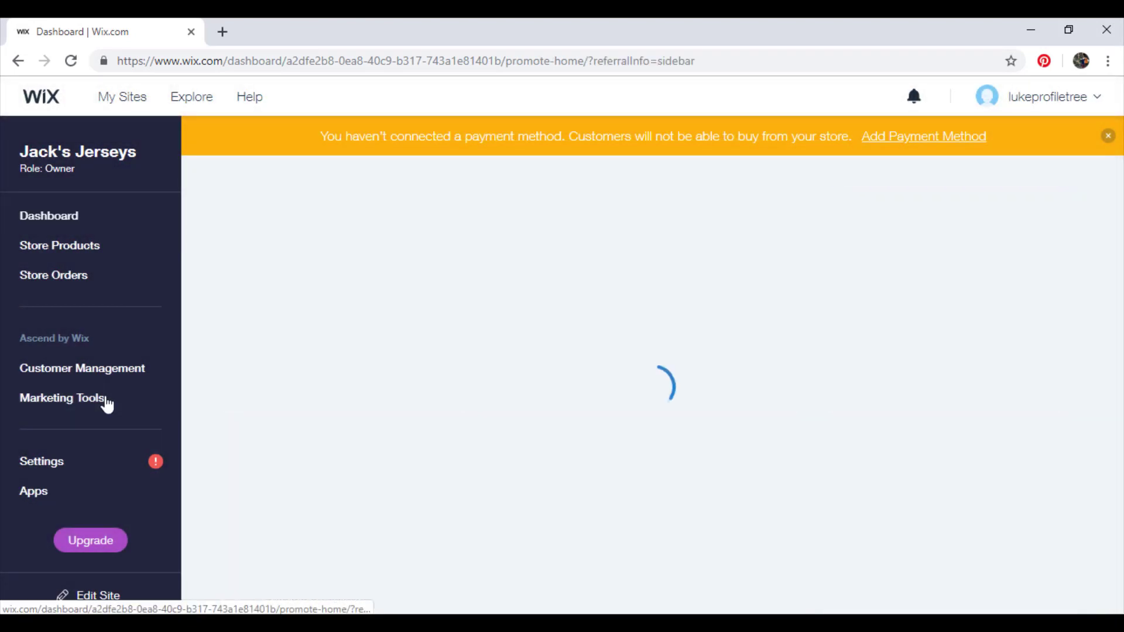
{"action": "left_click", "coordinate": [62, 398]}
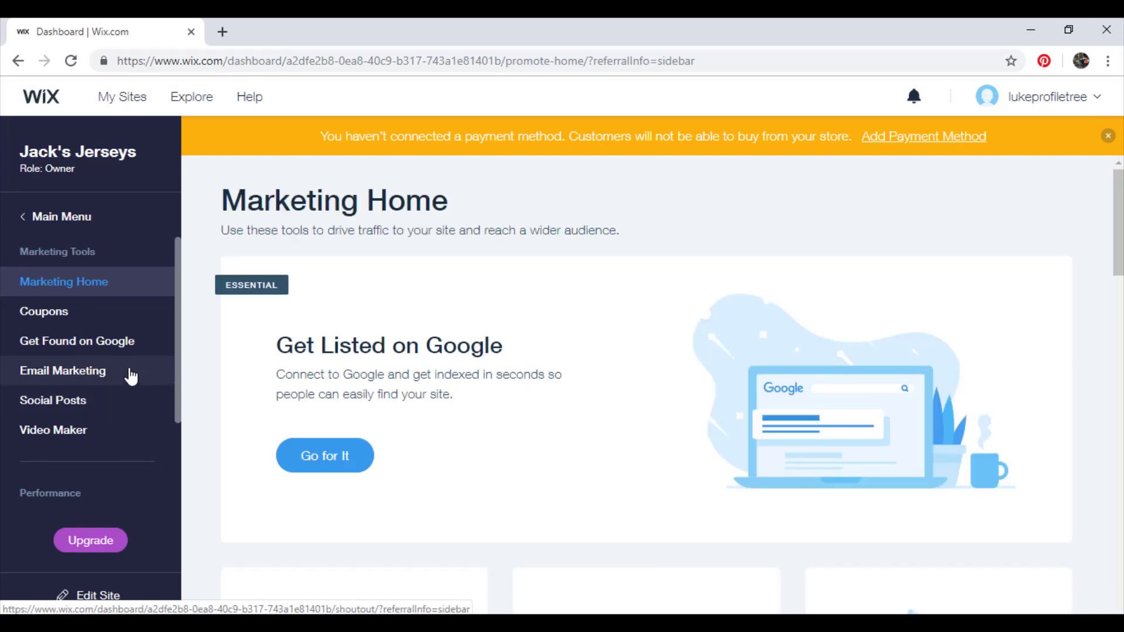
{"action": "left_click", "coordinate": [62, 371]}
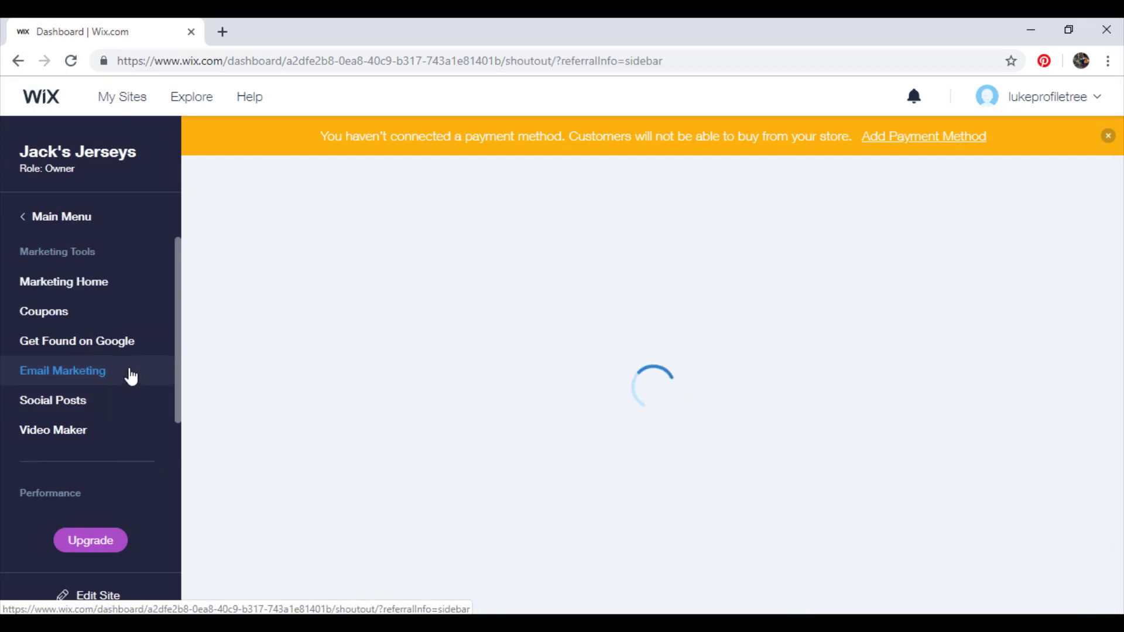
{"action": "left_click", "coordinate": [62, 371]}
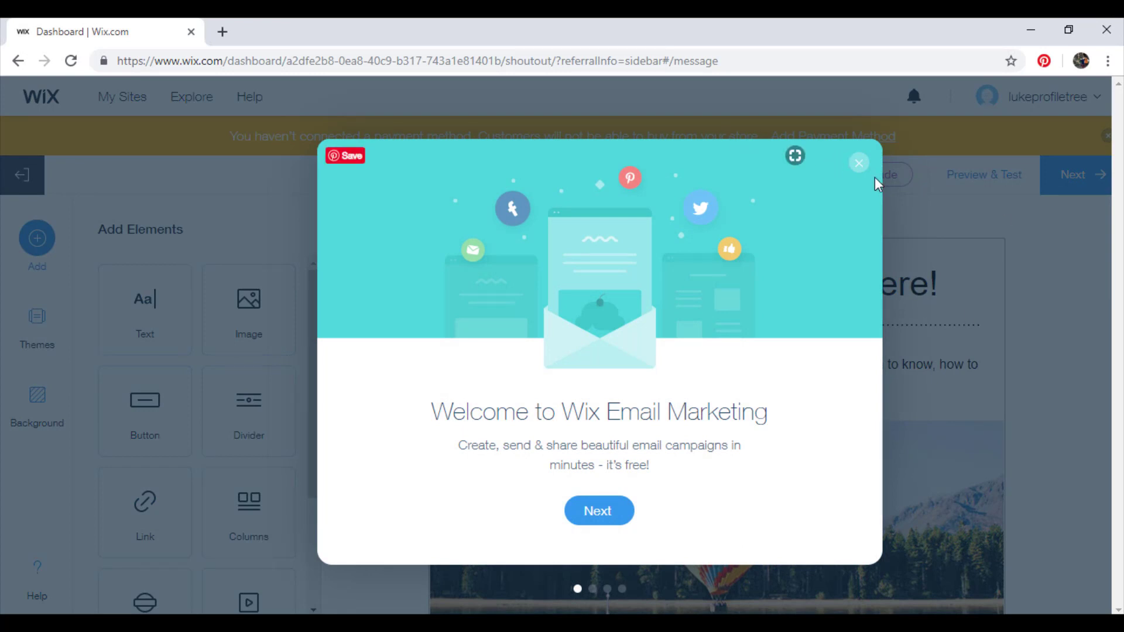
Close the welcome popup and select the template's header text block for editing.
{"action": "left_click", "coordinate": [858, 163]}
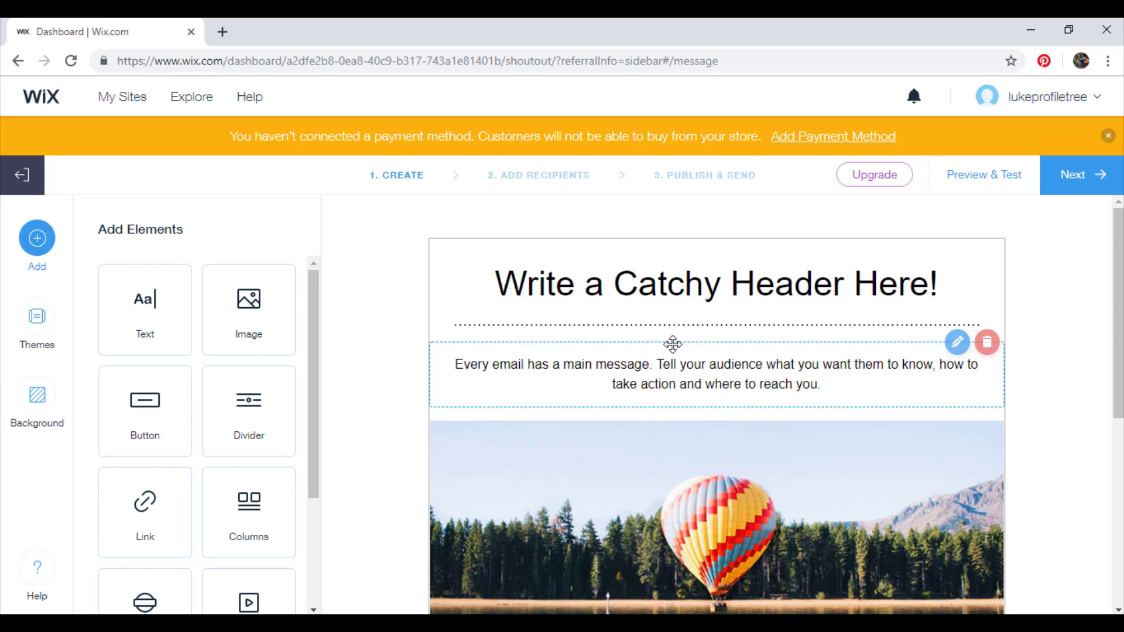
{"action": "scroll", "scroll_direction": "down", "scroll_amount": 3}
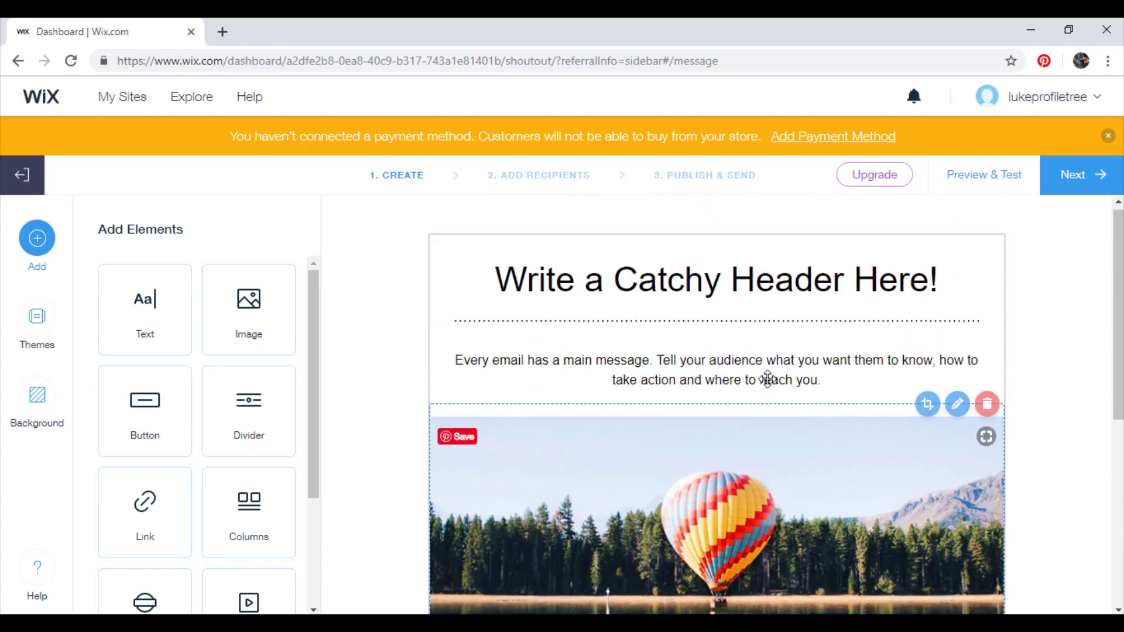
{"action": "left_click", "coordinate": [715, 281]}
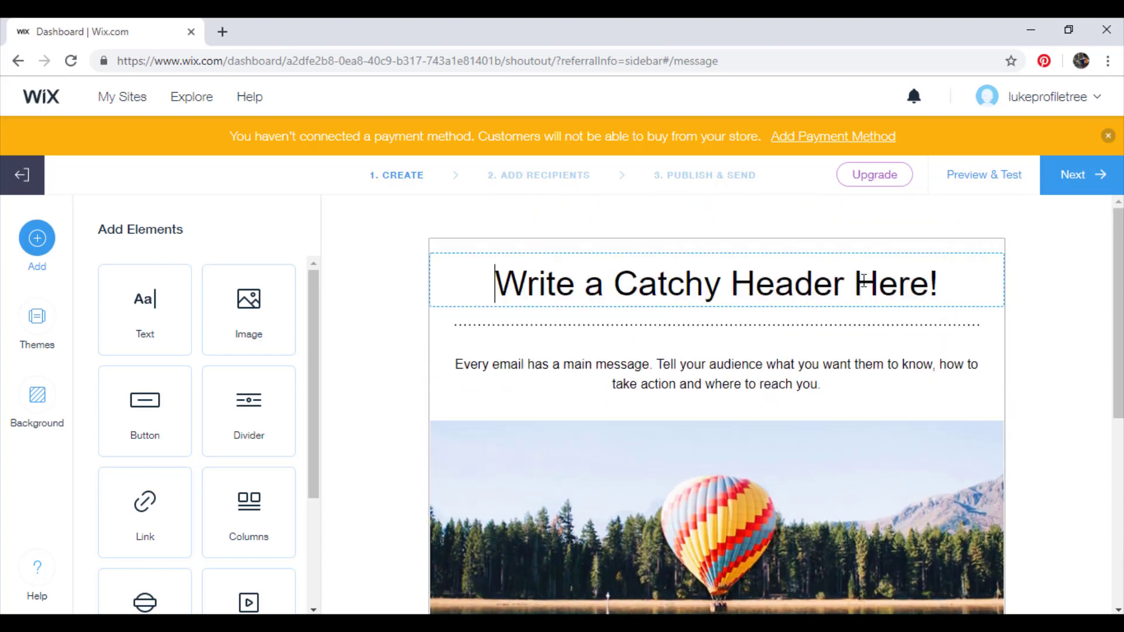
Replace the header text with 'GET YOUR WORLD CUP JERSEYS NOW !'.
{"action": "triple_click", "coordinate": [714, 283]}
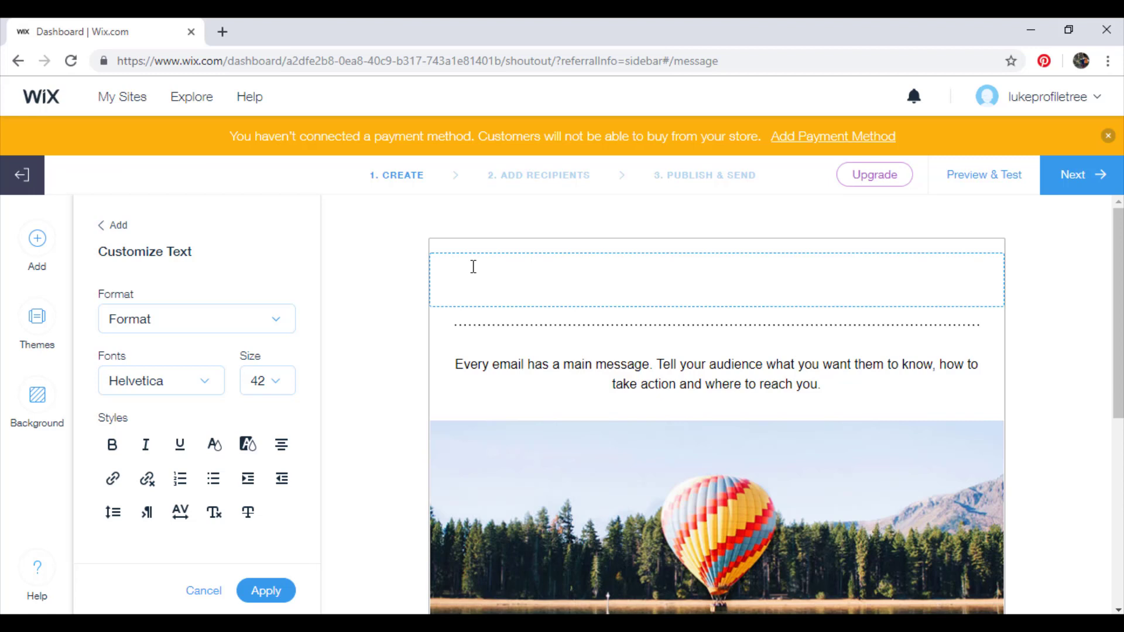
{"action": "left_click", "coordinate": [717, 280]}
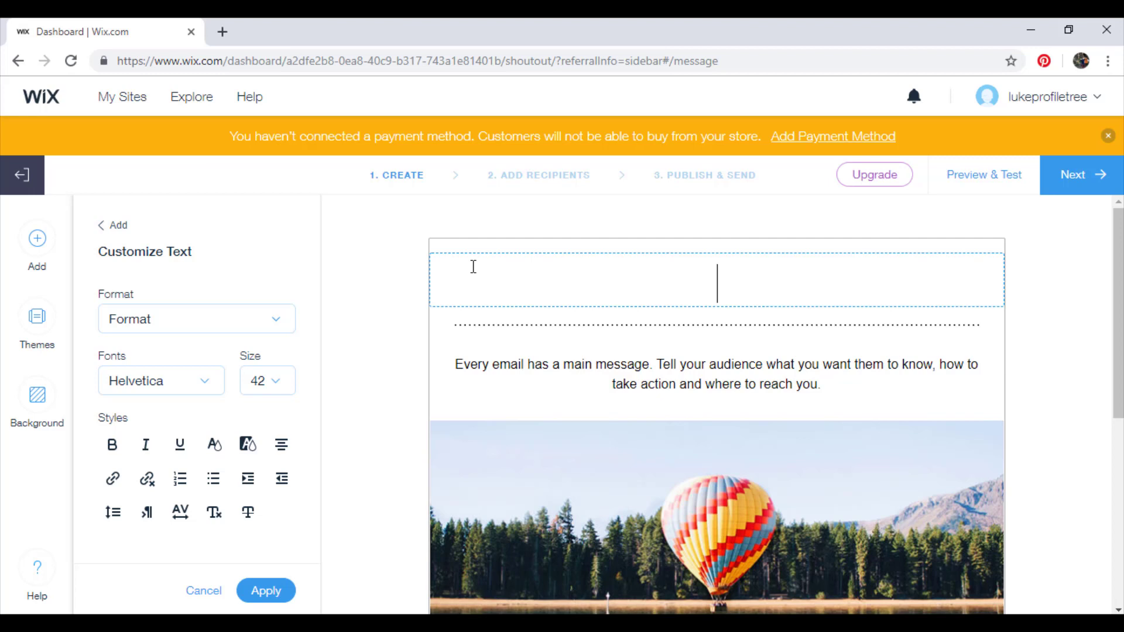
{"action": "type", "text": "GET YOU"}
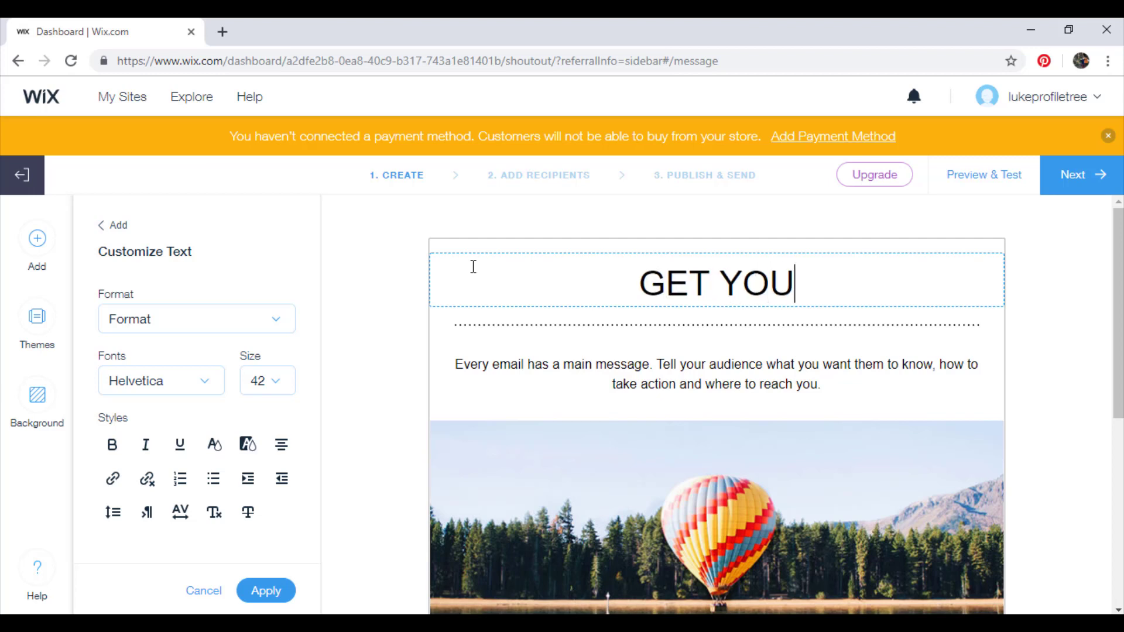
{"action": "type", "text": "R WORLD CUP JE"}
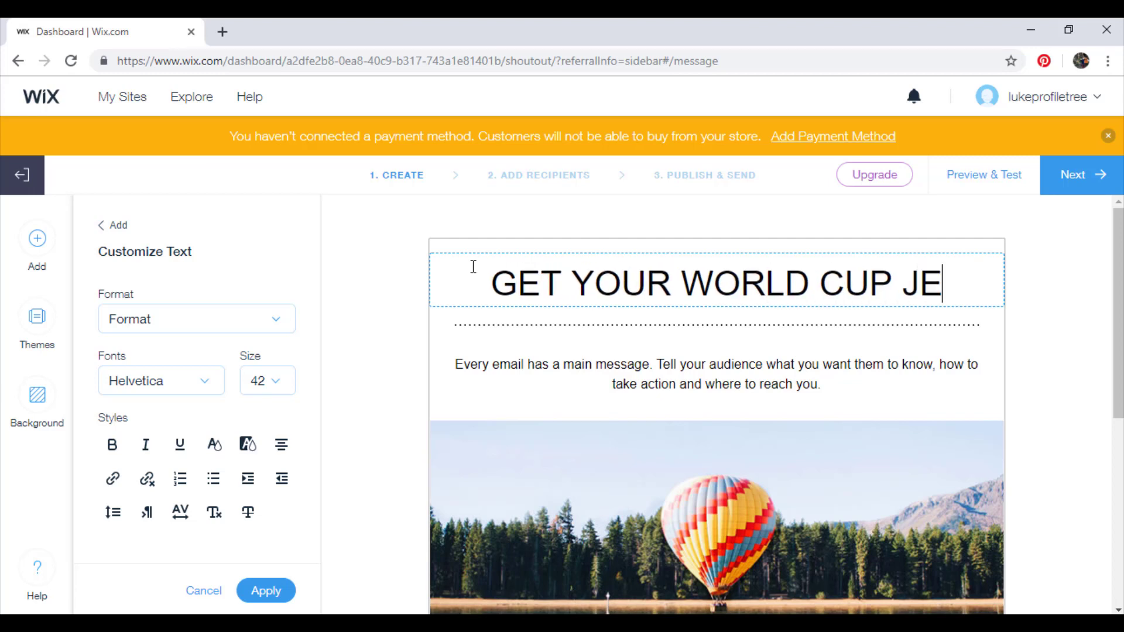
{"action": "type", "text": "RSEYS NOW"}
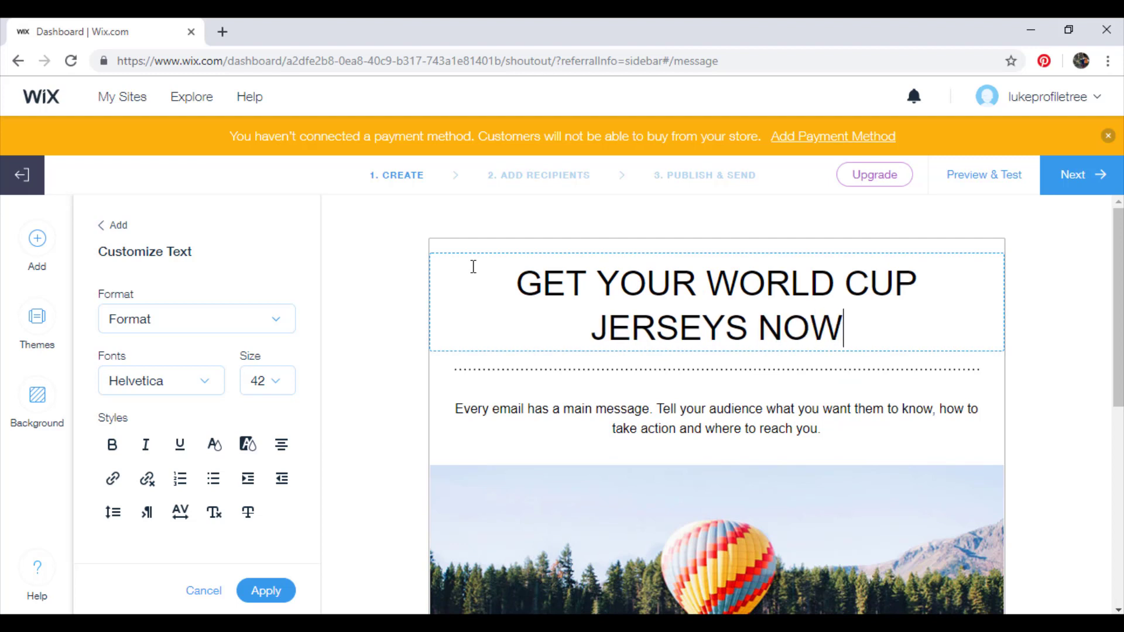
{"action": "type", "text": "!"}
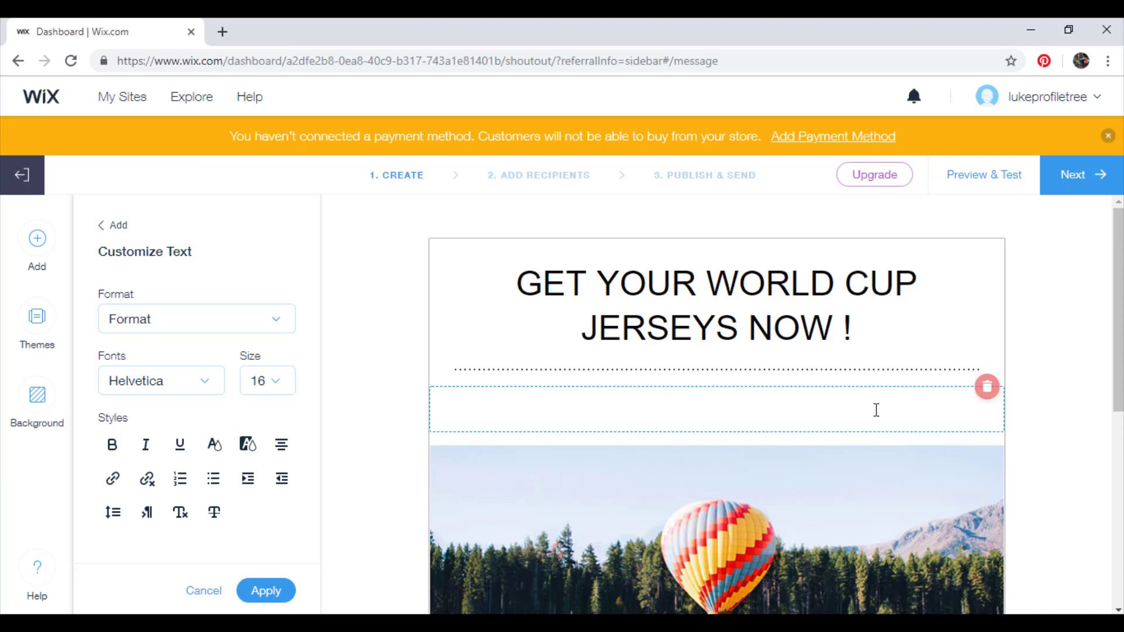
Write the body line announcing up to 20% off world cup jerseys before 10th June 2019.
{"action": "type", "text": "aL"}
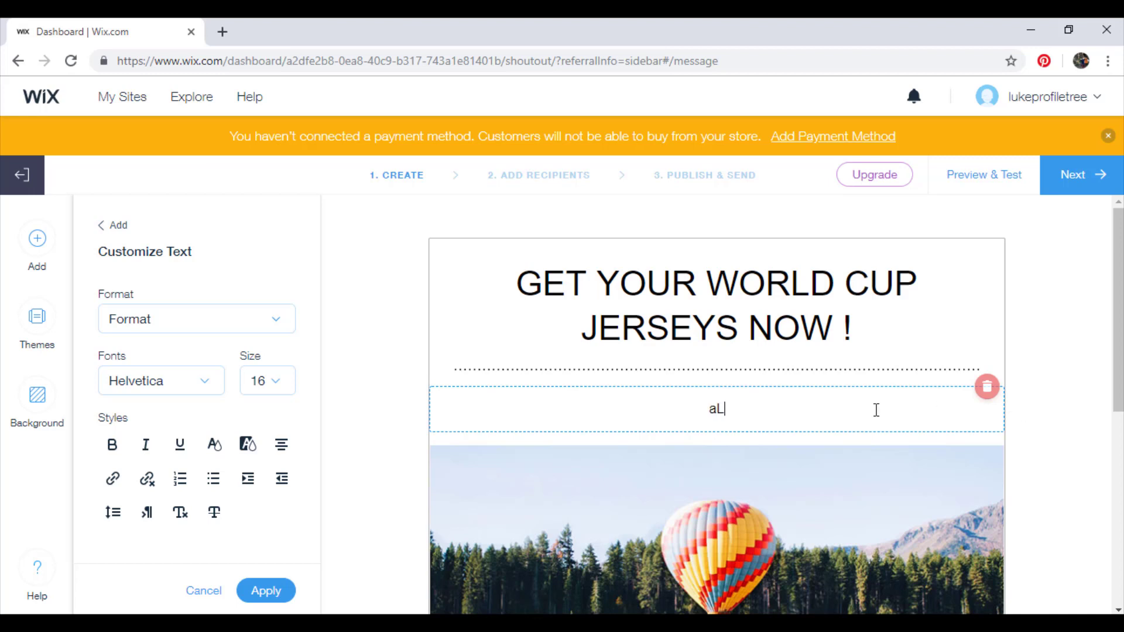
{"action": "type", "text": "All international world cup jerseys up to"}
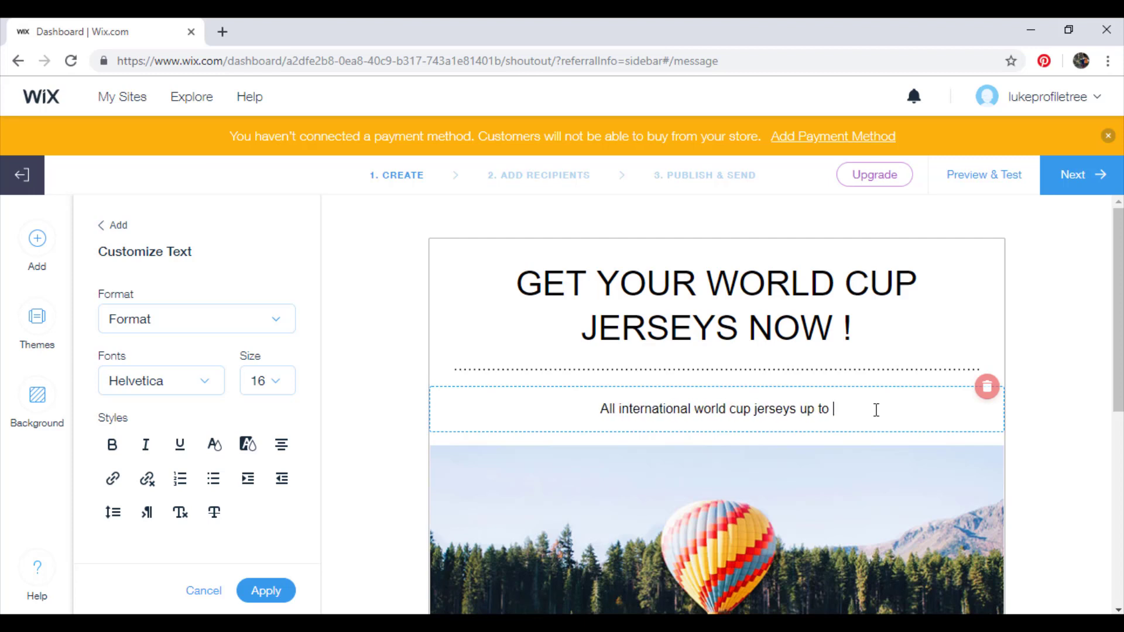
{"action": "type", "text": "20%"}
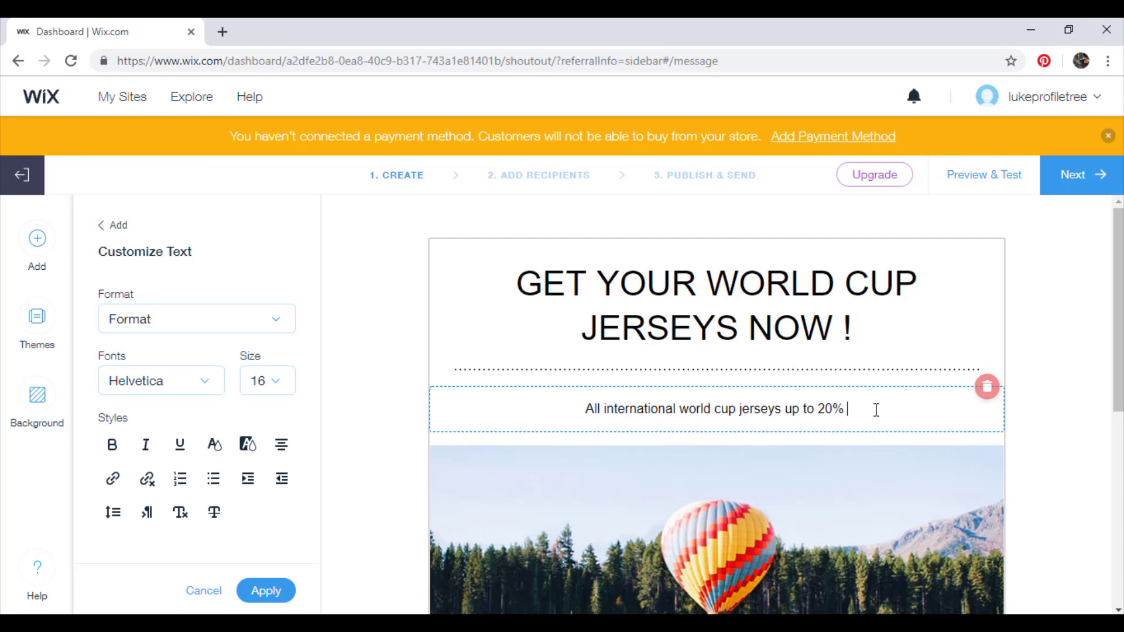
{"action": "type", "text": "off if purchased before"}
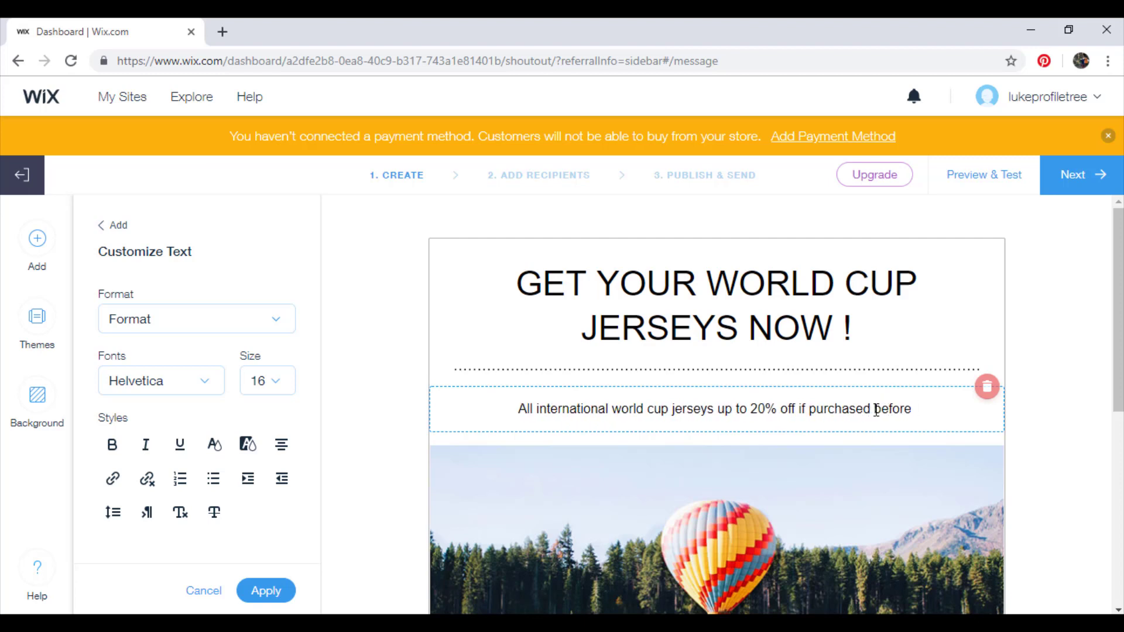
{"action": "type", "text": "10th June 2019"}
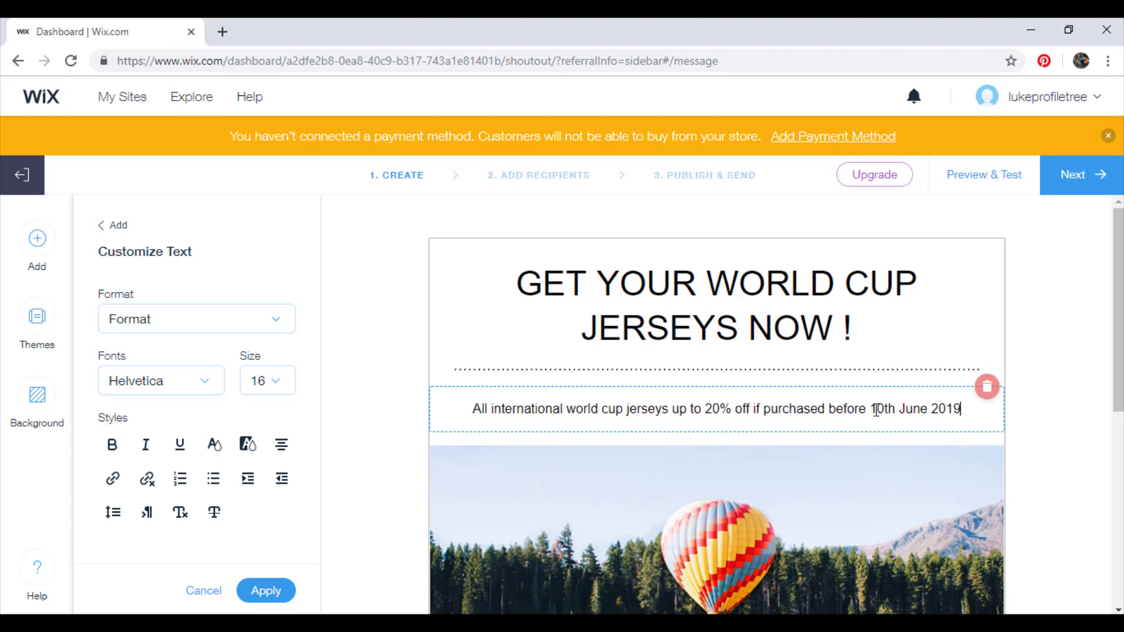
{"action": "type", "text": "."}
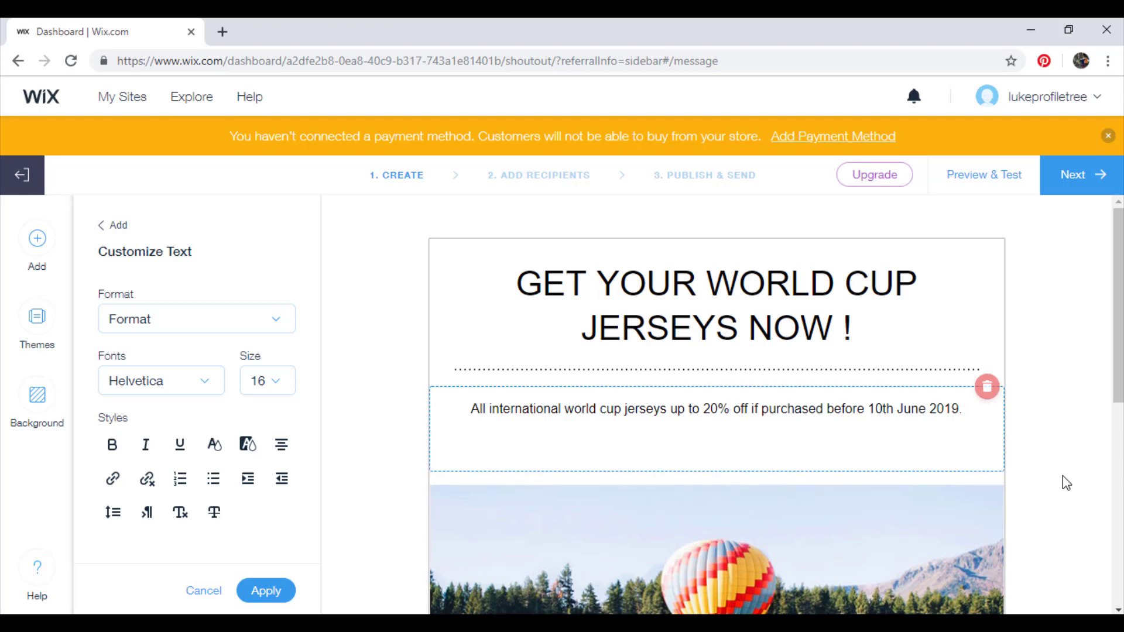
{"action": "type", "text": "Order now"}
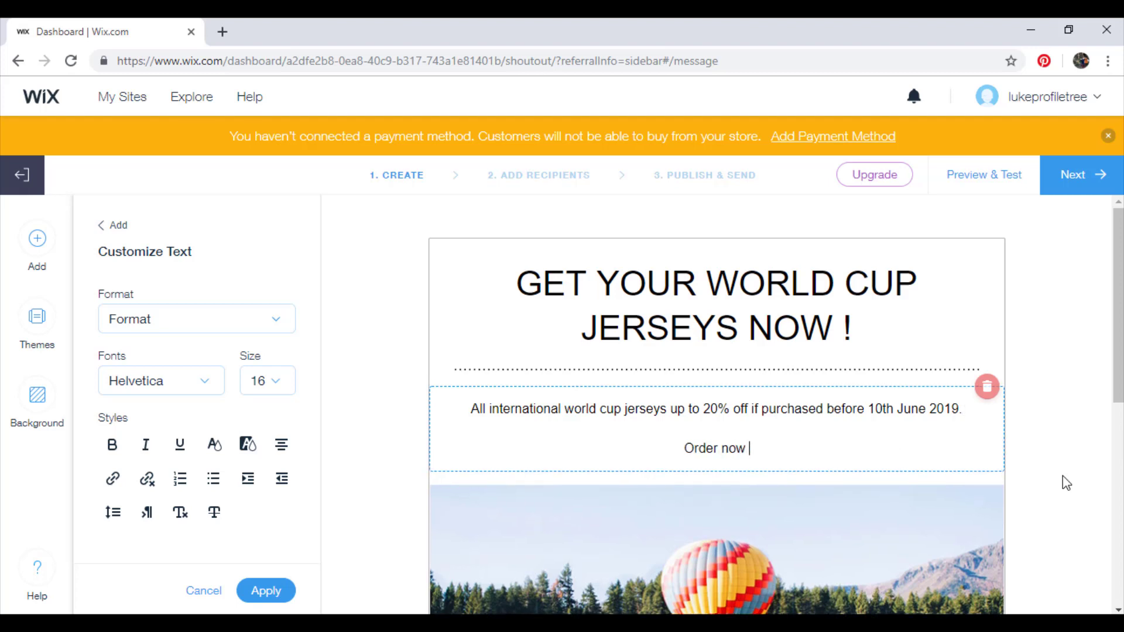
{"action": "type", "text": "at"}
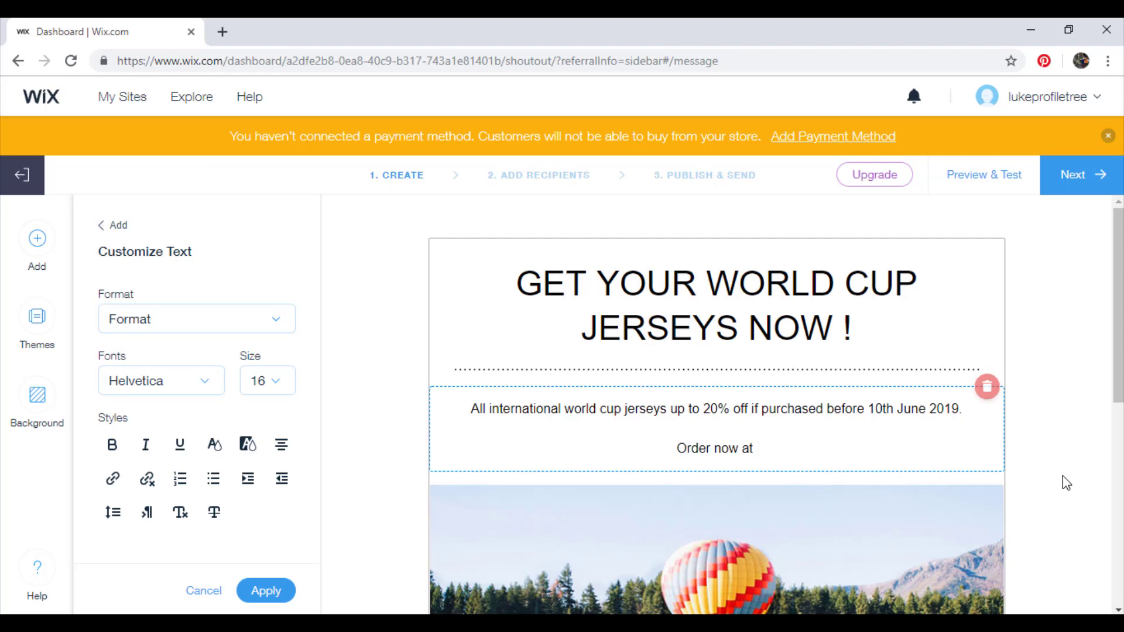
{"action": "left_click", "coordinate": [753, 448]}
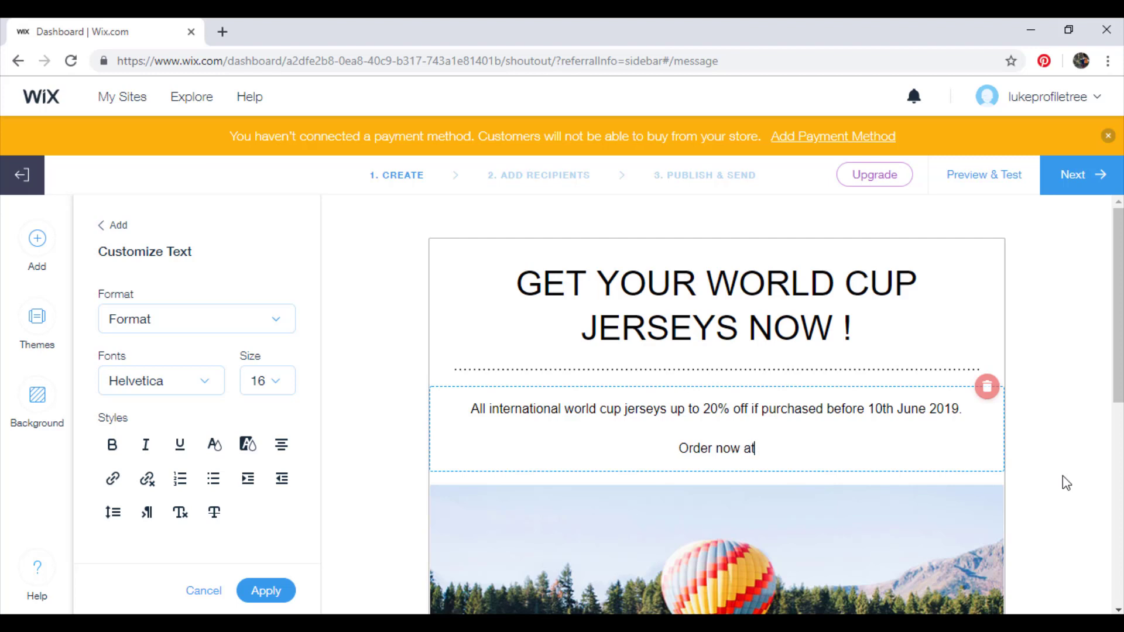
{"action": "type", "text": ": www.jacksjerseys.com"}
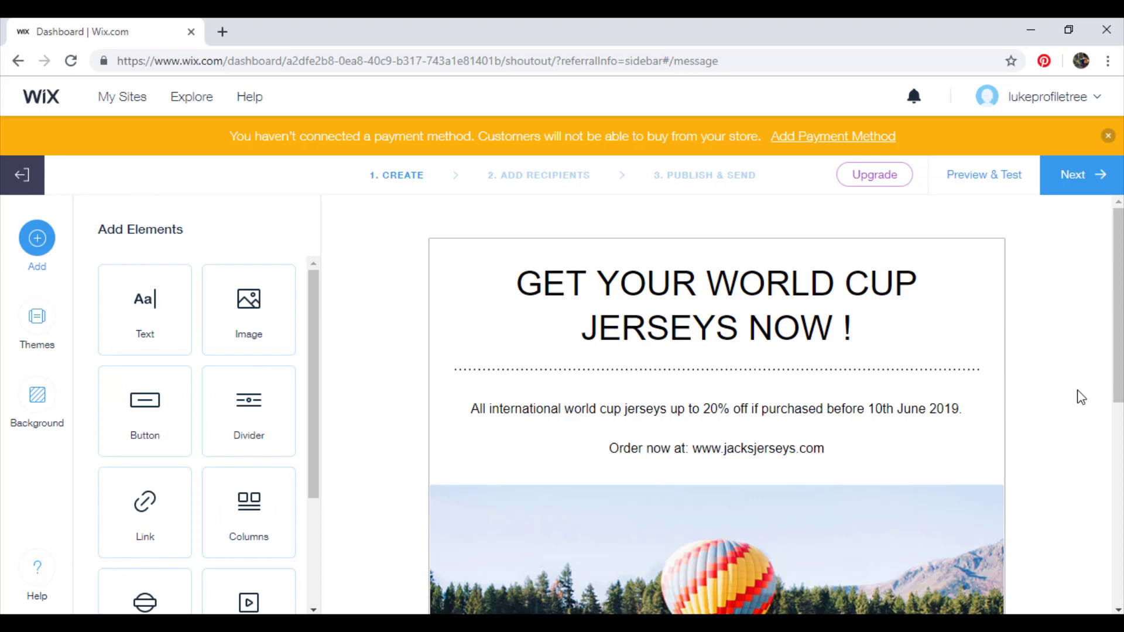
{"action": "scroll", "scroll_direction": "down", "scroll_amount": 3}
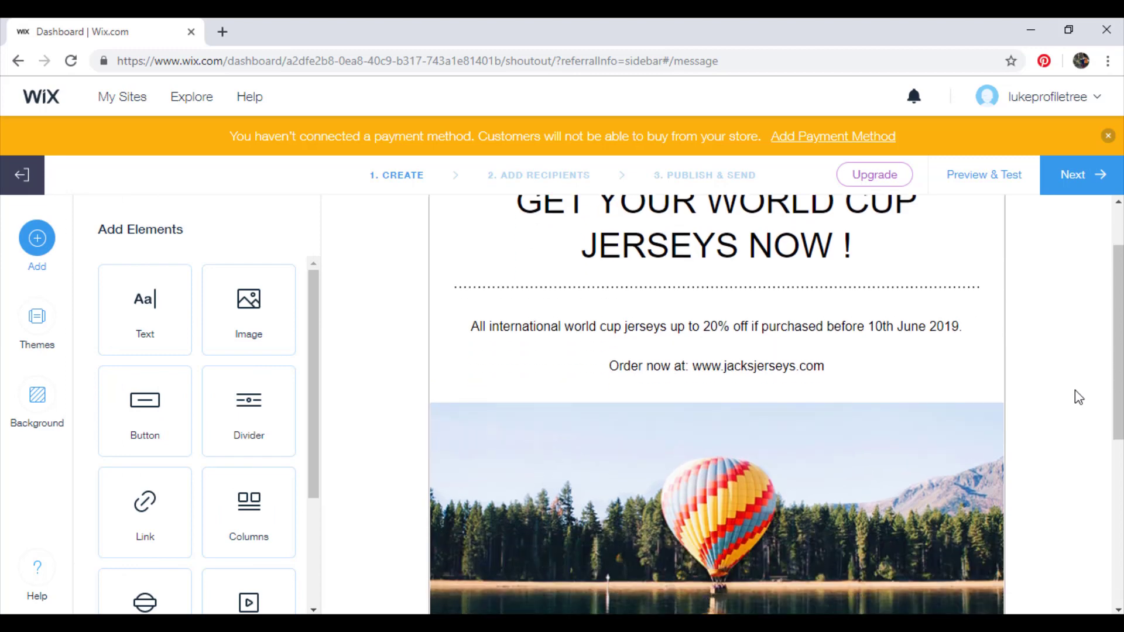
Delete the hot-air balloon photo beneath the discount text.
{"action": "left_click", "coordinate": [717, 509]}
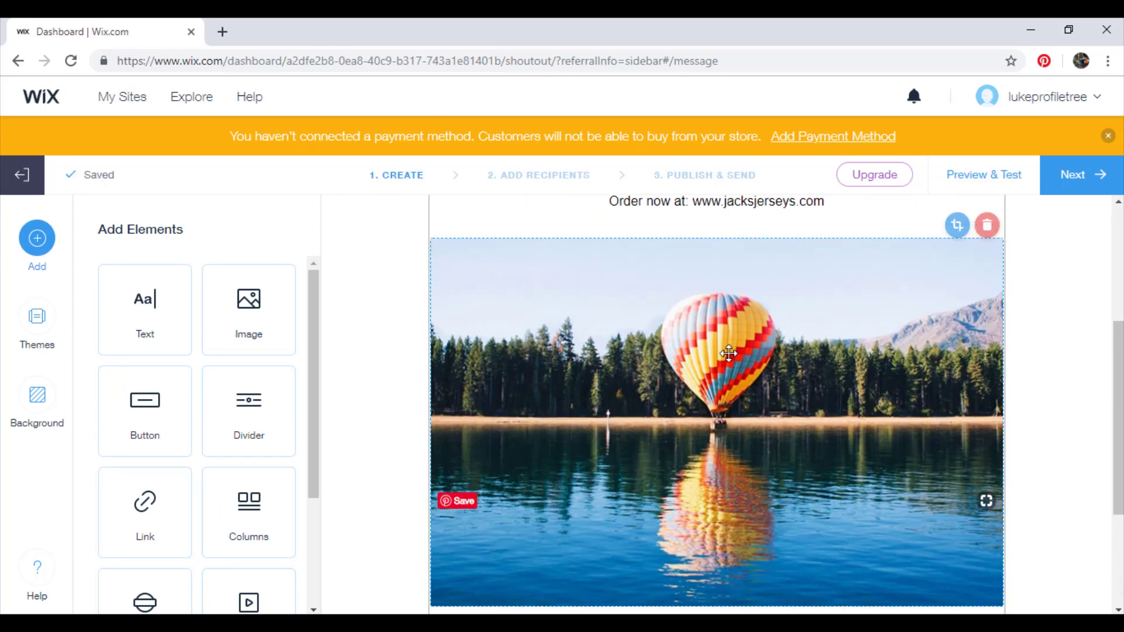
{"action": "left_click", "coordinate": [716, 358]}
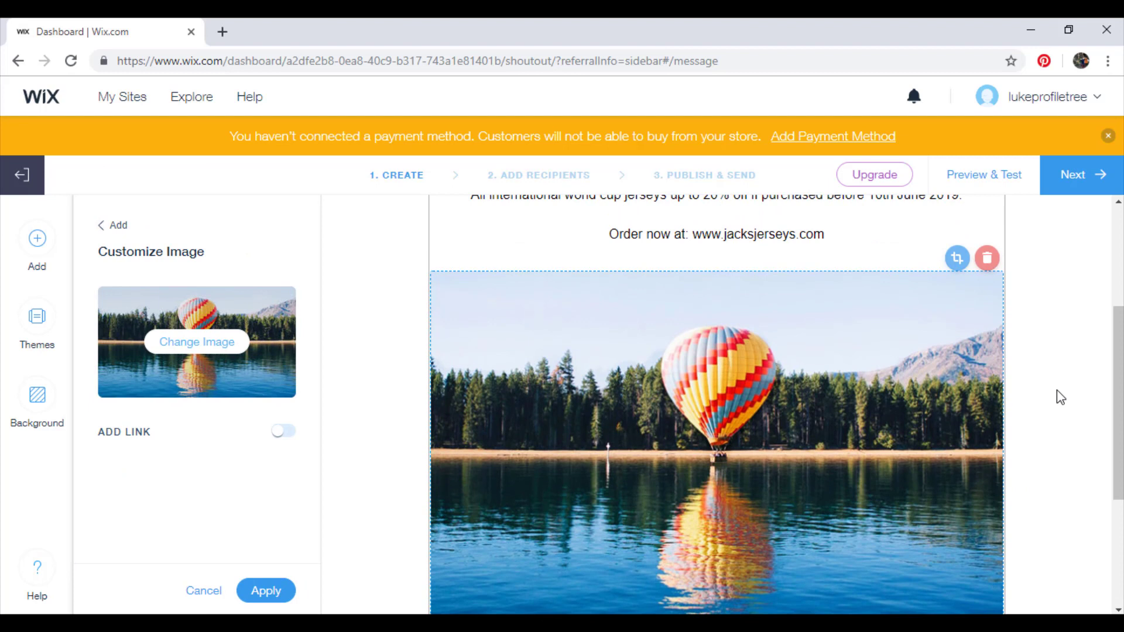
{"action": "mouse_move", "coordinate": [1024, 305]}
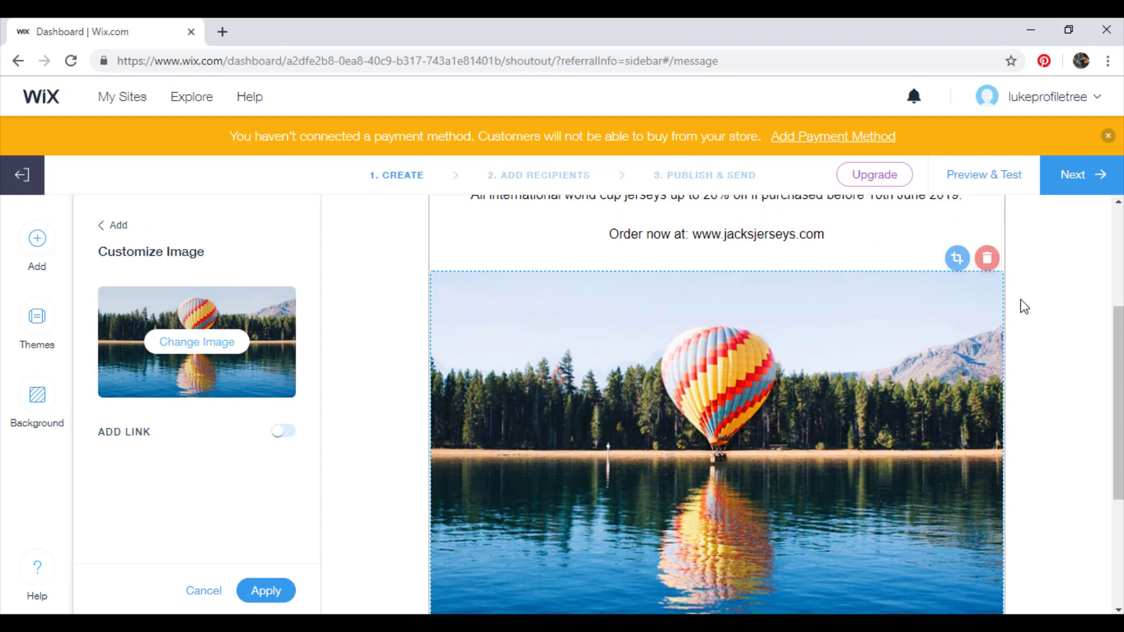
{"action": "mouse_move", "coordinate": [985, 259]}
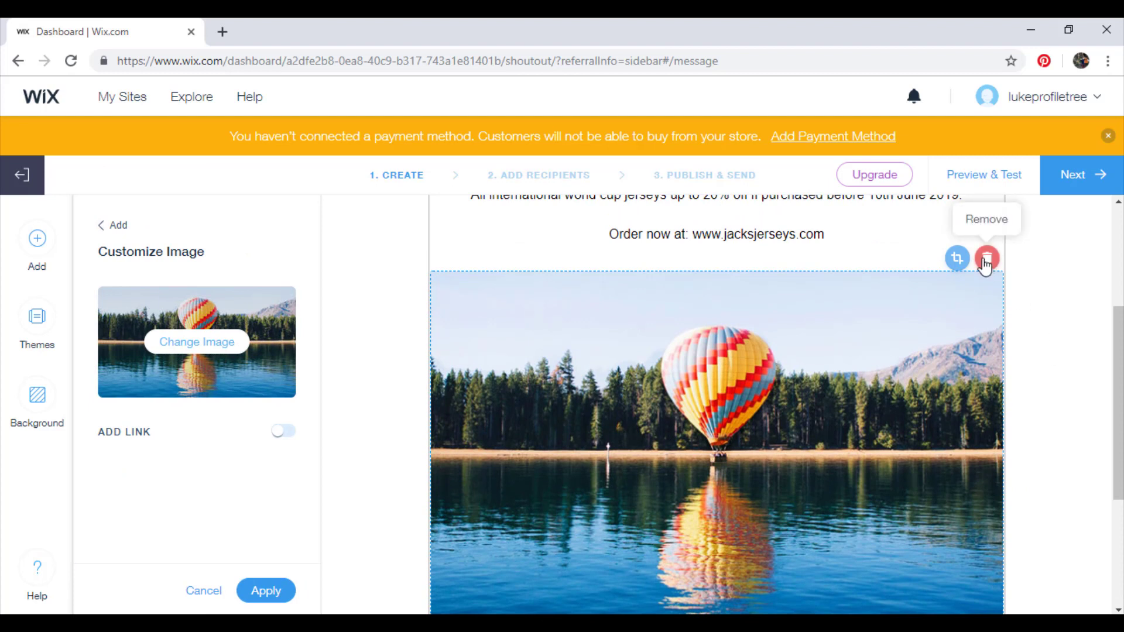
{"action": "left_click", "coordinate": [985, 259]}
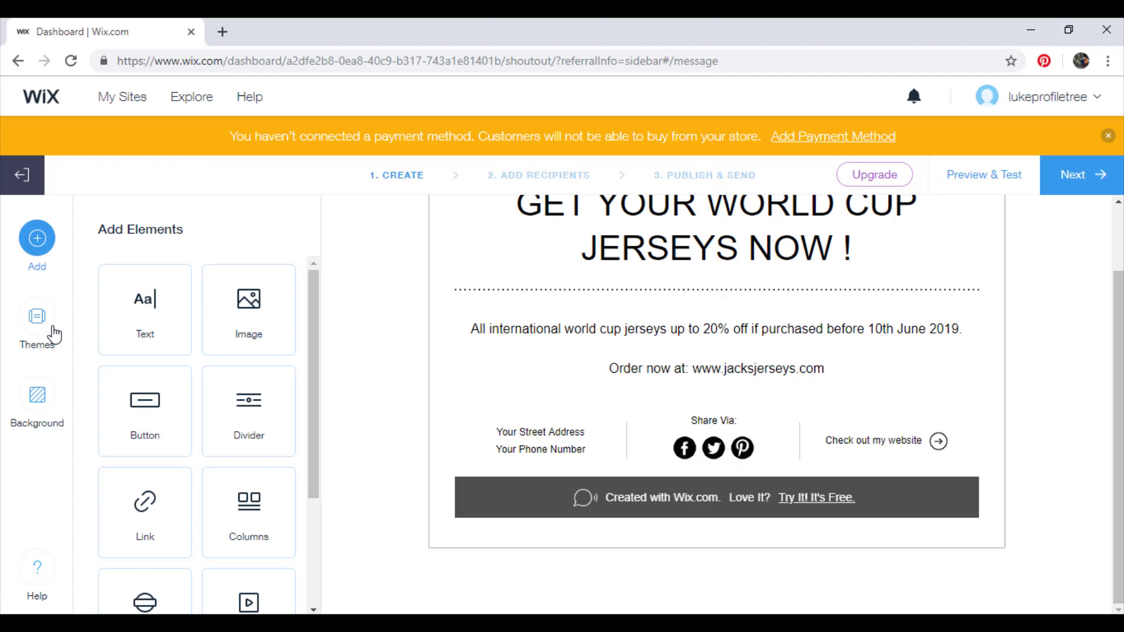
{"action": "left_click", "coordinate": [36, 327]}
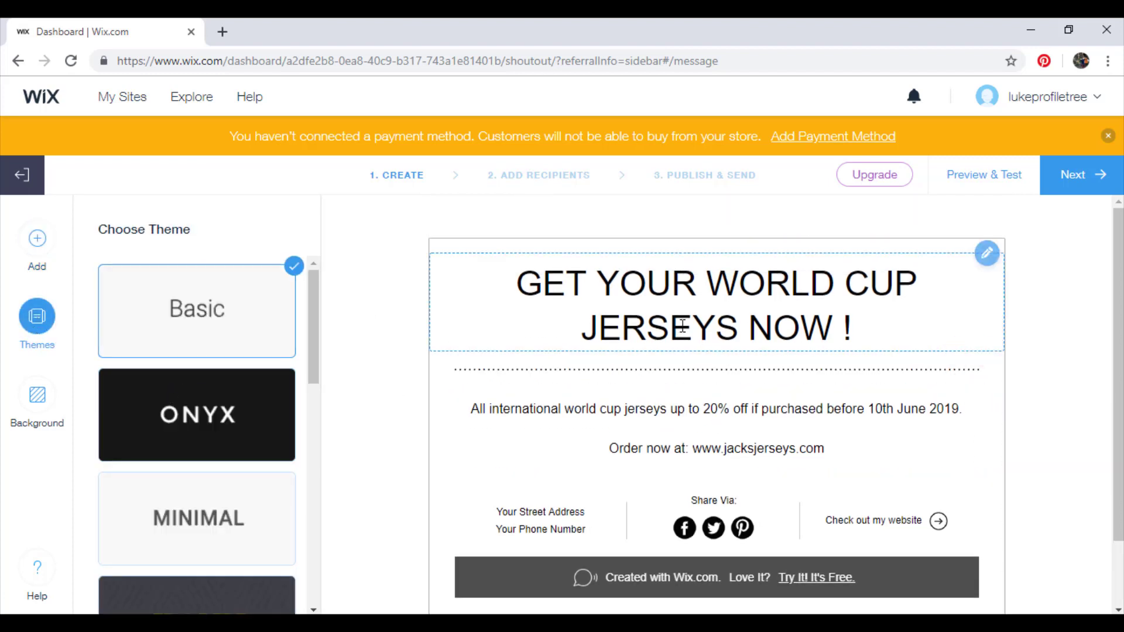
{"action": "scroll", "scroll_direction": "down", "scroll_amount": 3}
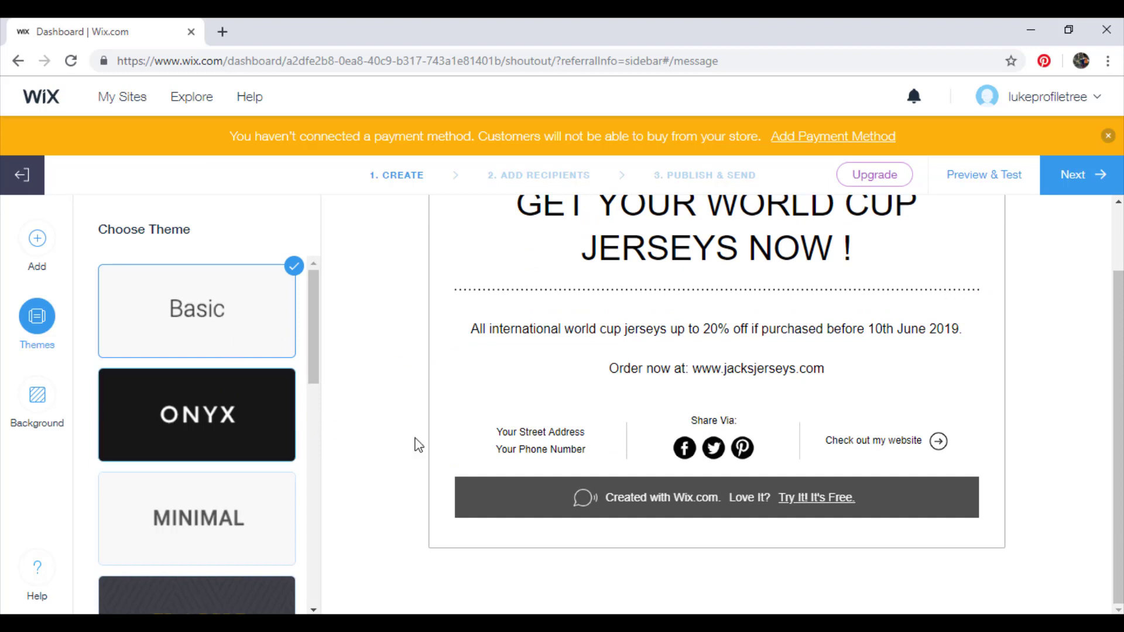
{"action": "left_click", "coordinate": [36, 394]}
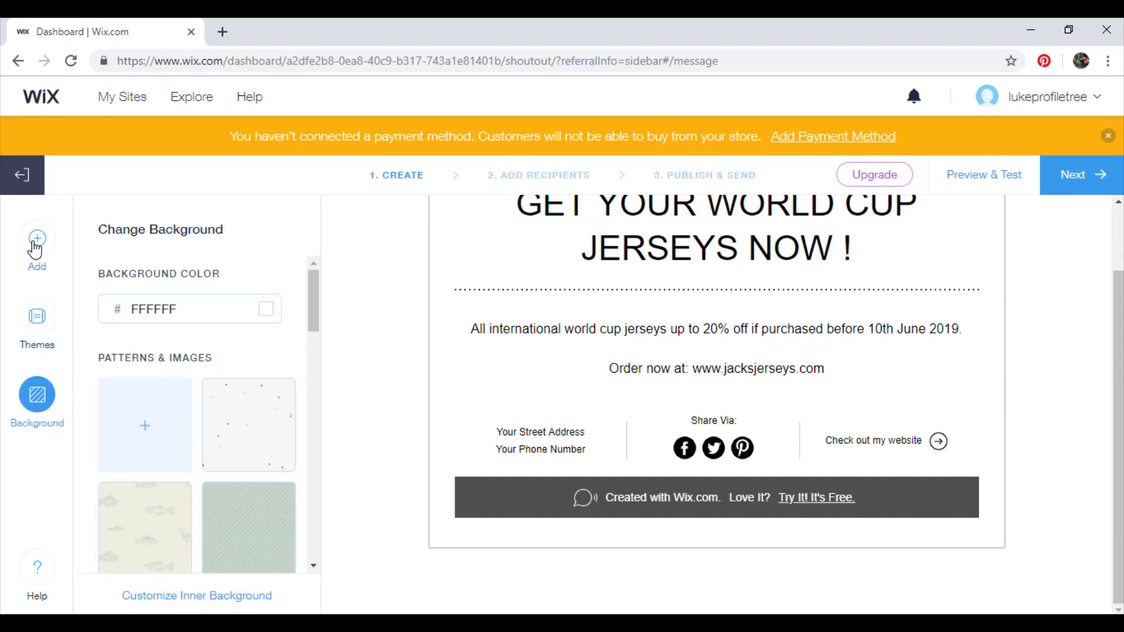
{"action": "left_click", "coordinate": [36, 244]}
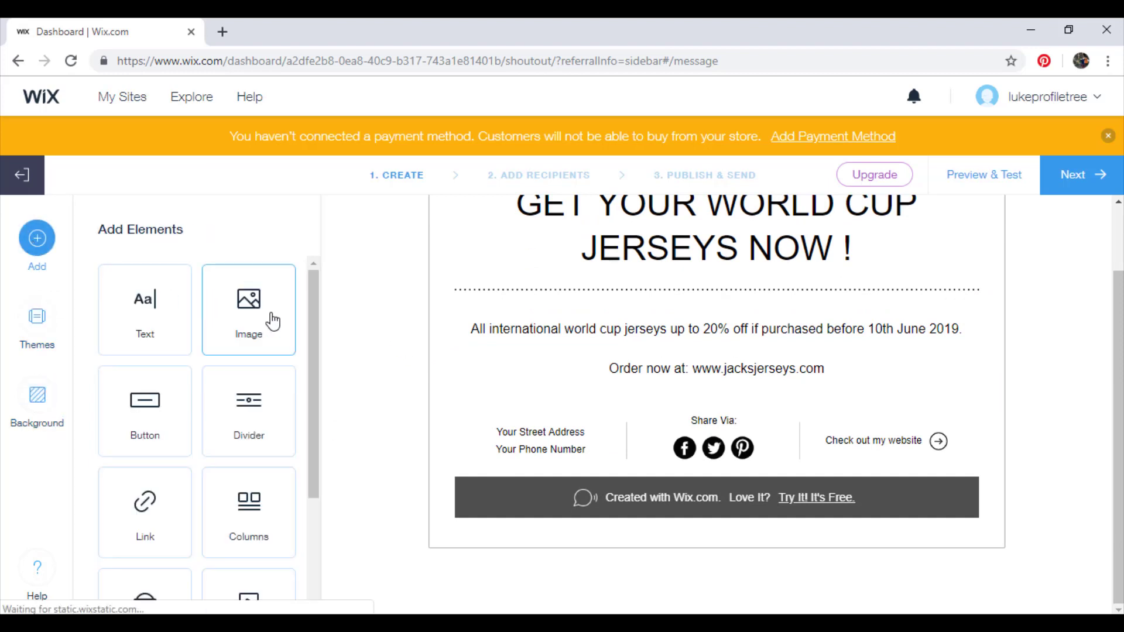
Upload the Dortmund Front jersey image from the Jacks Jerseys folder into the email.
{"action": "left_click", "coordinate": [248, 309]}
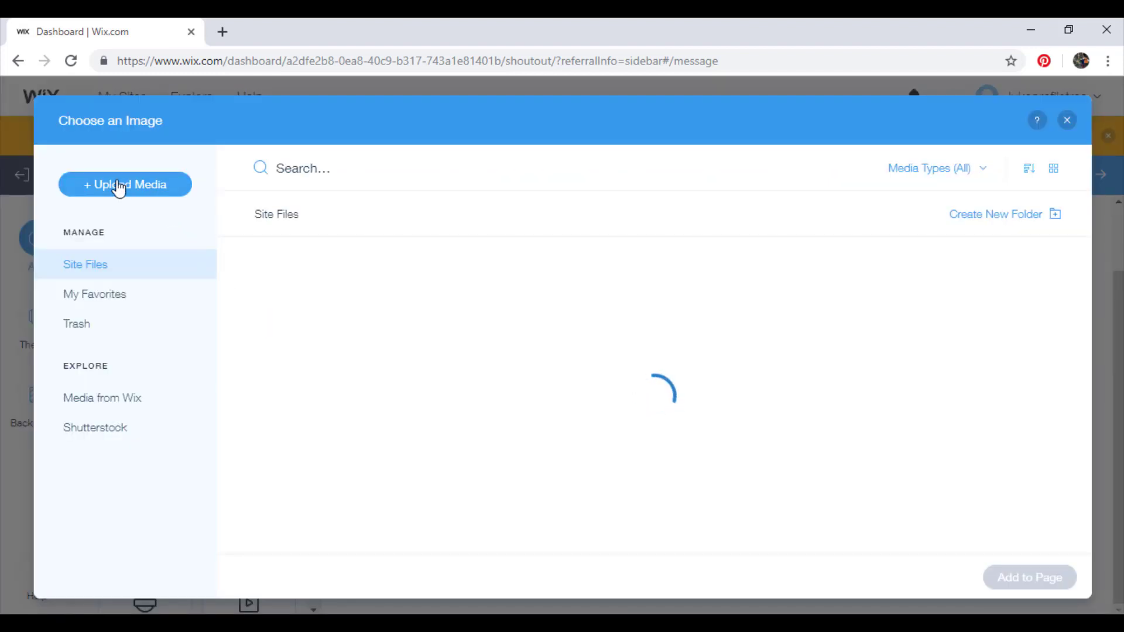
{"action": "left_click", "coordinate": [125, 184]}
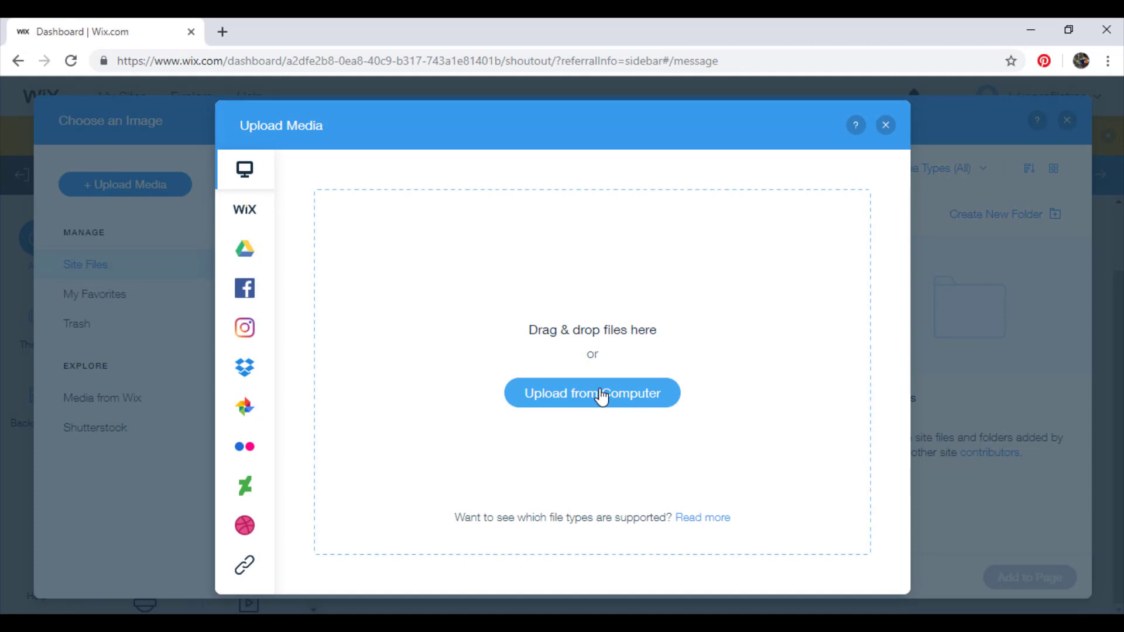
{"action": "left_click", "coordinate": [591, 393]}
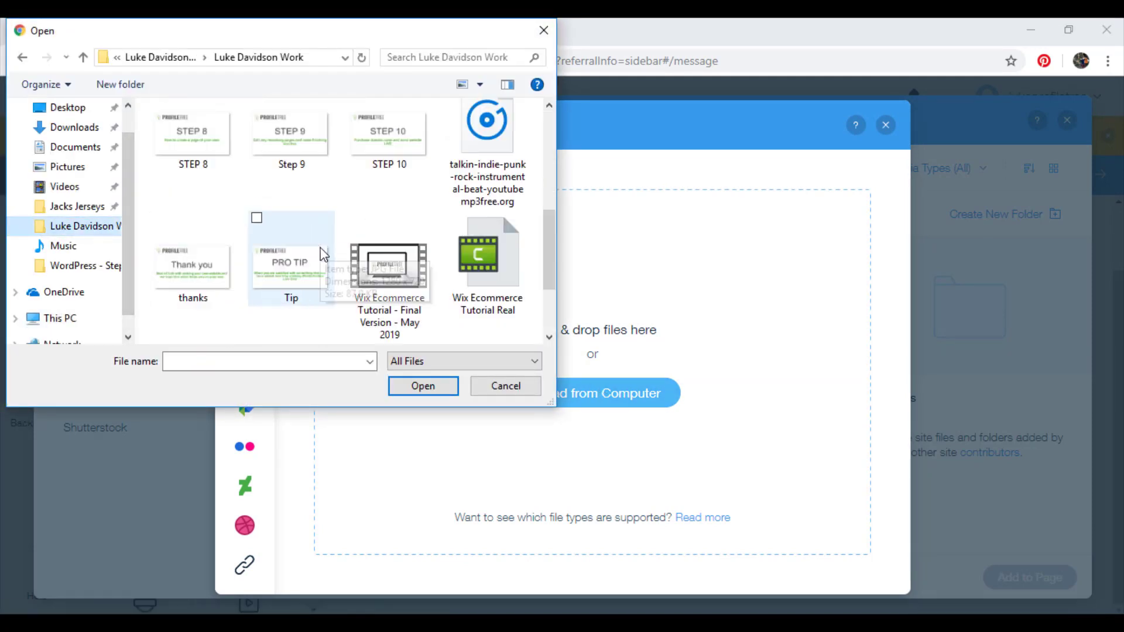
{"action": "left_click", "coordinate": [75, 206]}
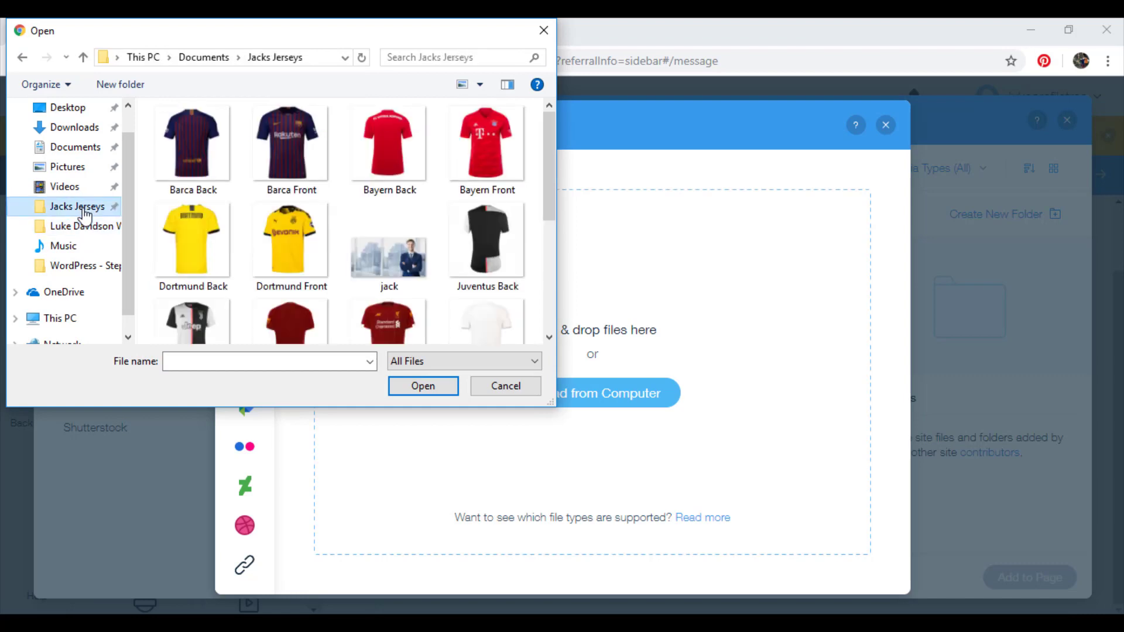
{"action": "left_click", "coordinate": [290, 193]}
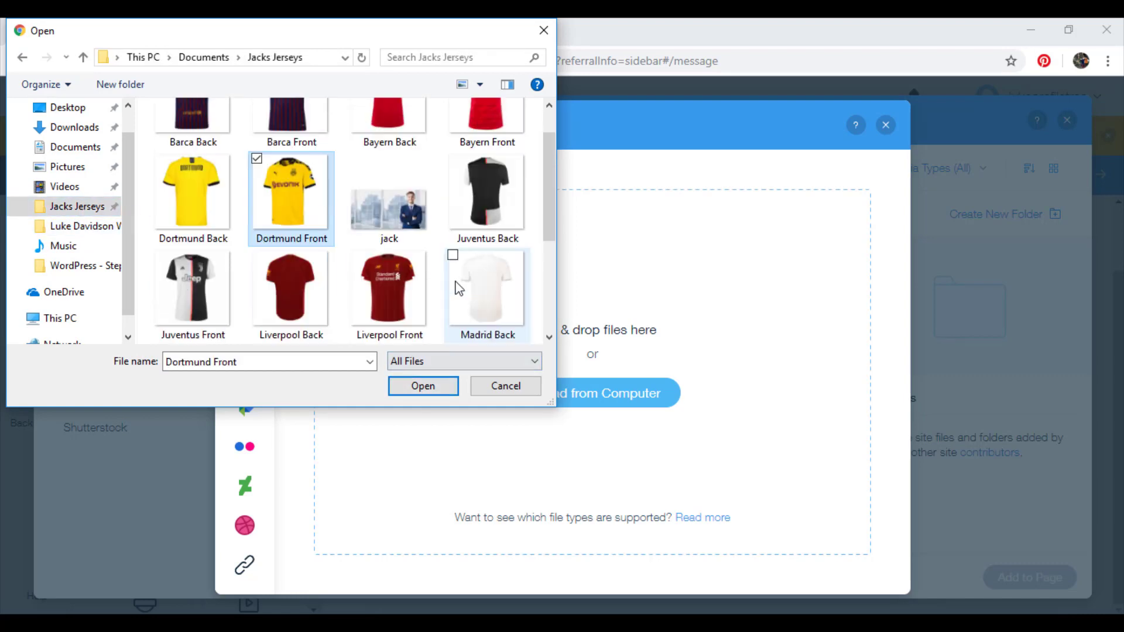
{"action": "left_click", "coordinate": [423, 385]}
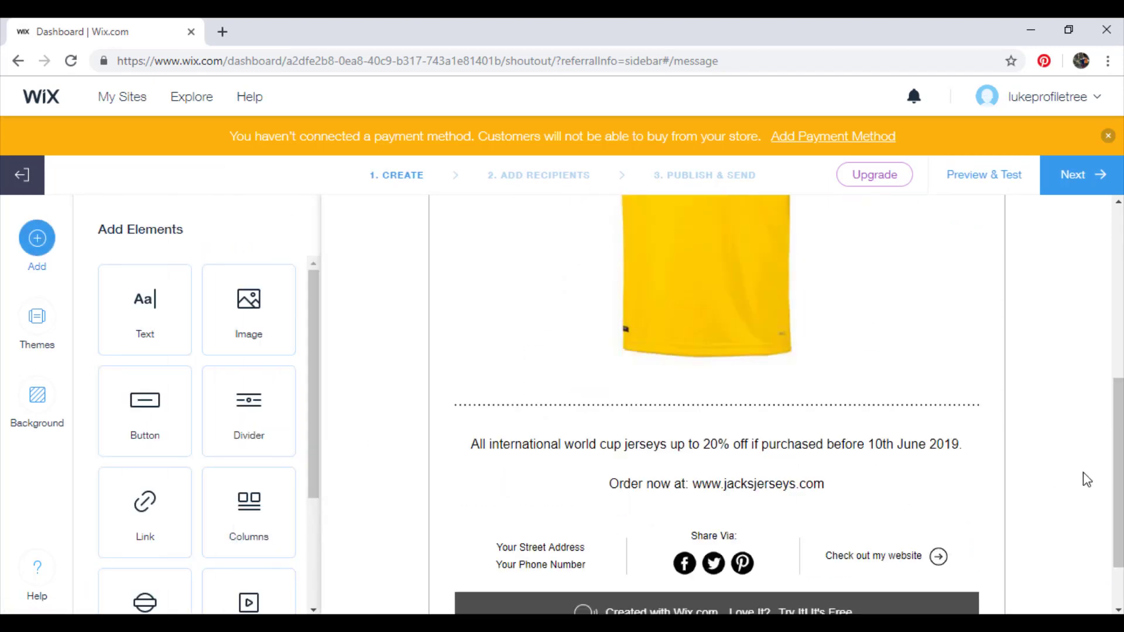
Browse the Fonts list in Customize Text for an alternative to the header's Helvetica.
{"action": "scroll", "scroll_direction": "down", "scroll_amount": 3}
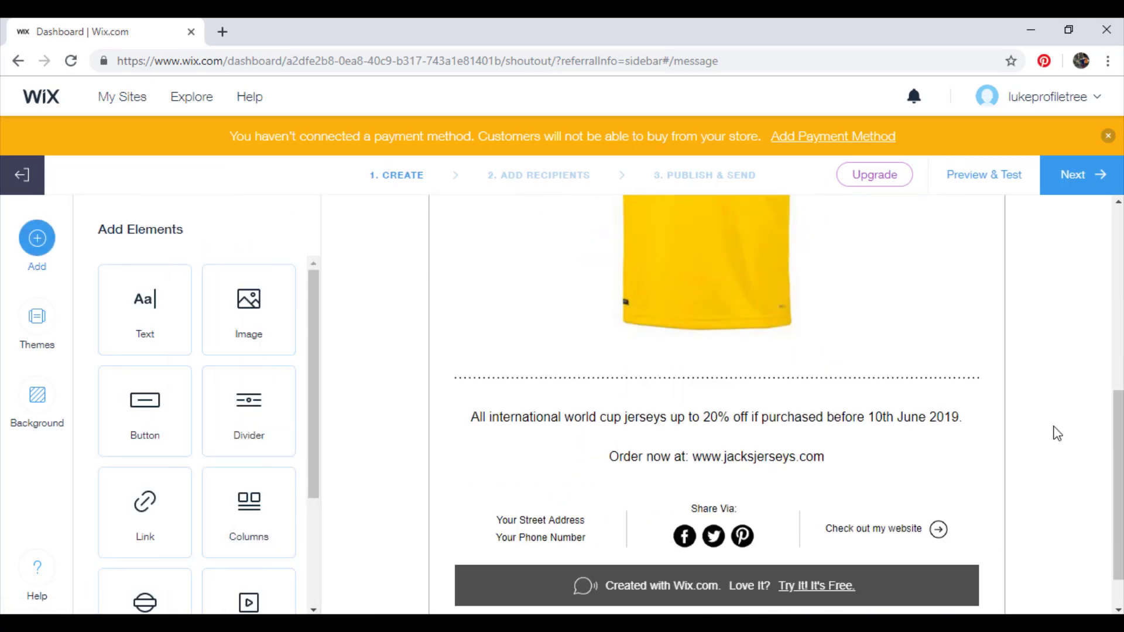
{"action": "left_click", "coordinate": [715, 433]}
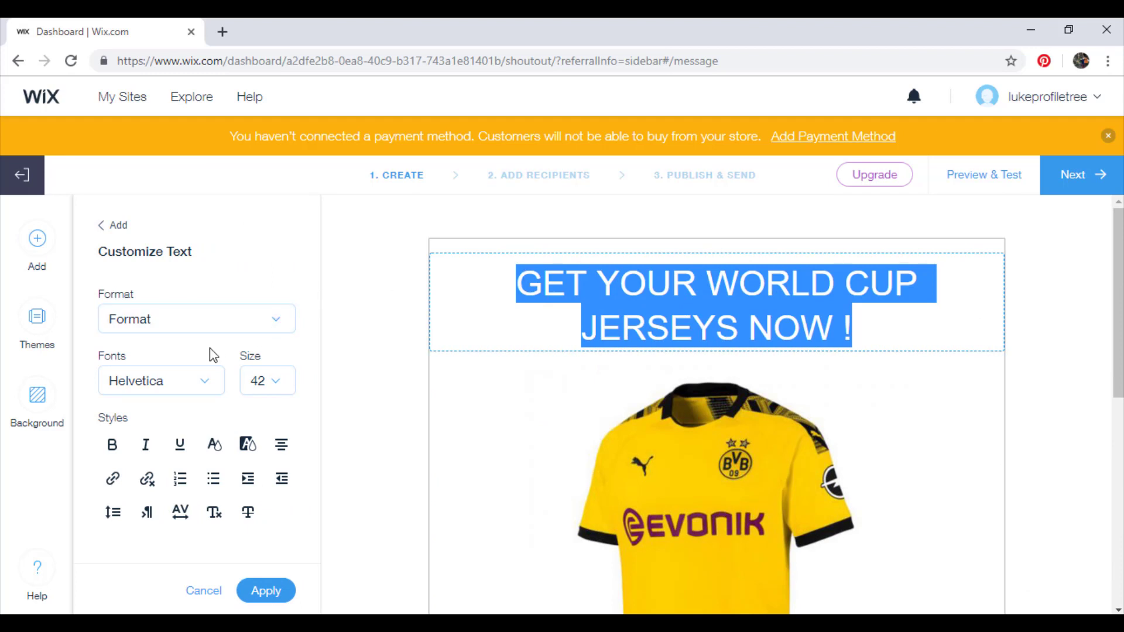
{"action": "left_click", "coordinate": [160, 381]}
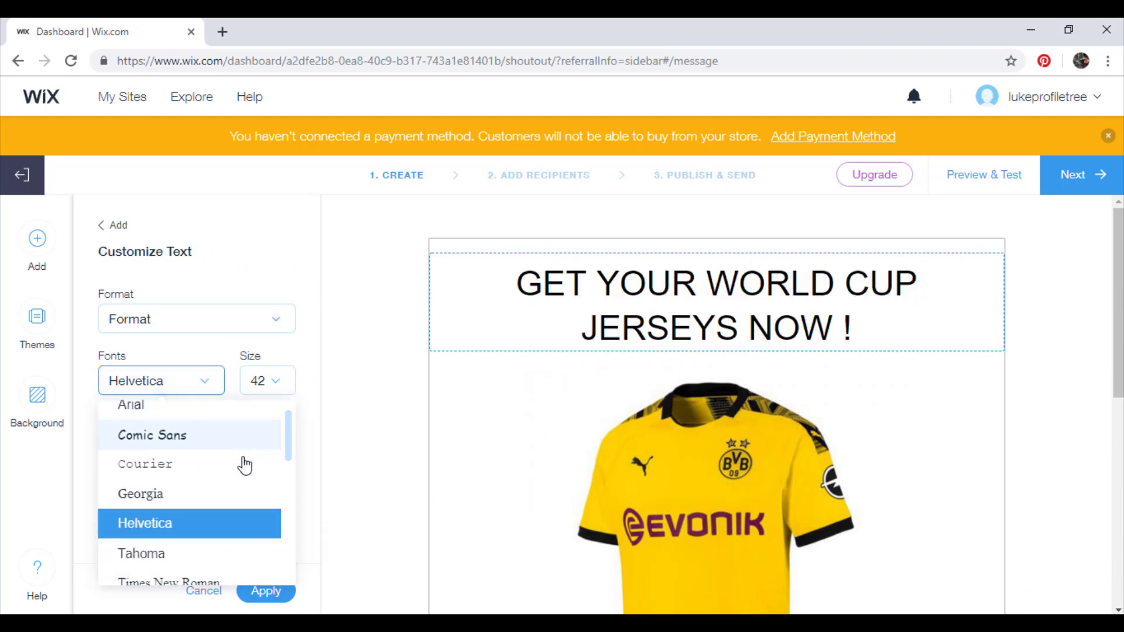
{"action": "scroll", "scroll_direction": "down", "scroll_amount": 3}
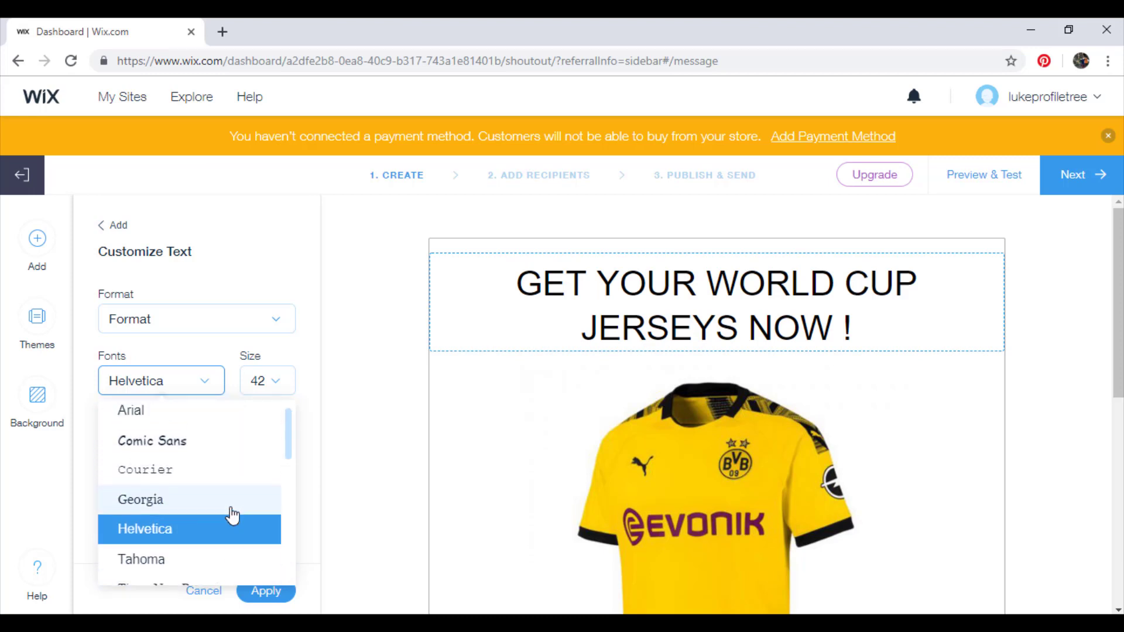
{"action": "scroll", "scroll_direction": "down", "scroll_amount": 3}
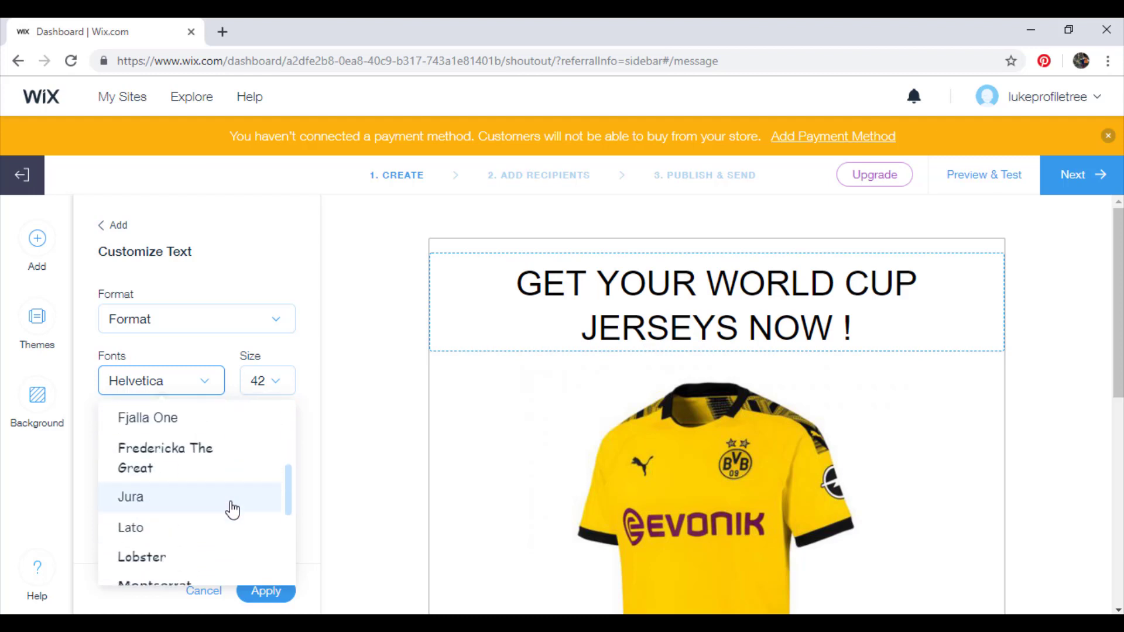
{"action": "scroll", "scroll_direction": "down", "scroll_amount": 3}
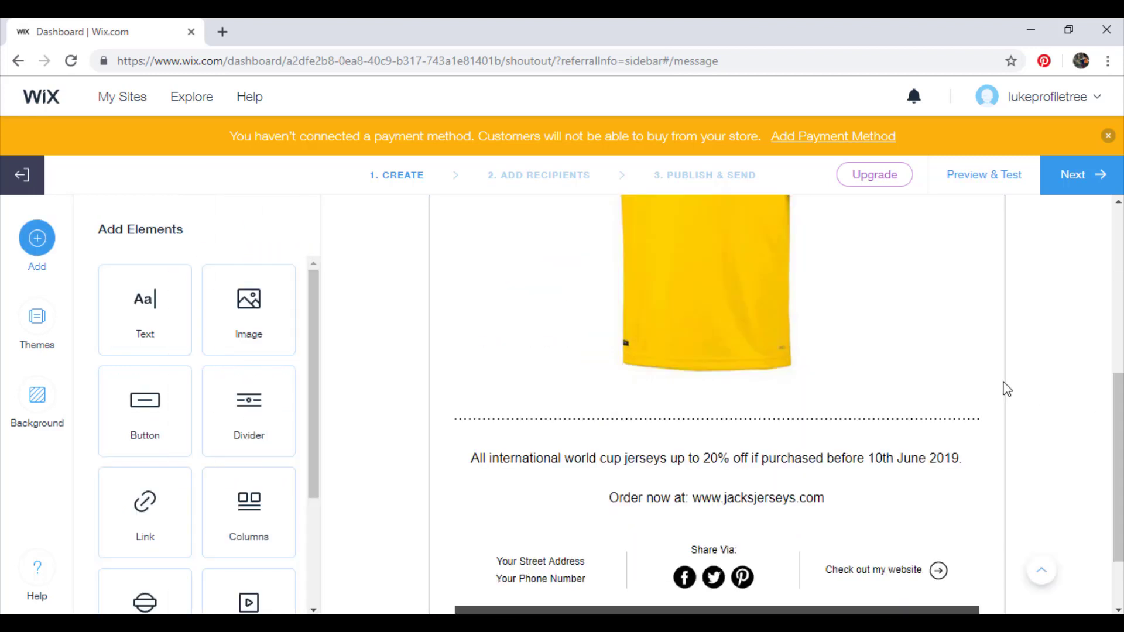
{"action": "scroll", "scroll_direction": "down", "scroll_amount": 3}
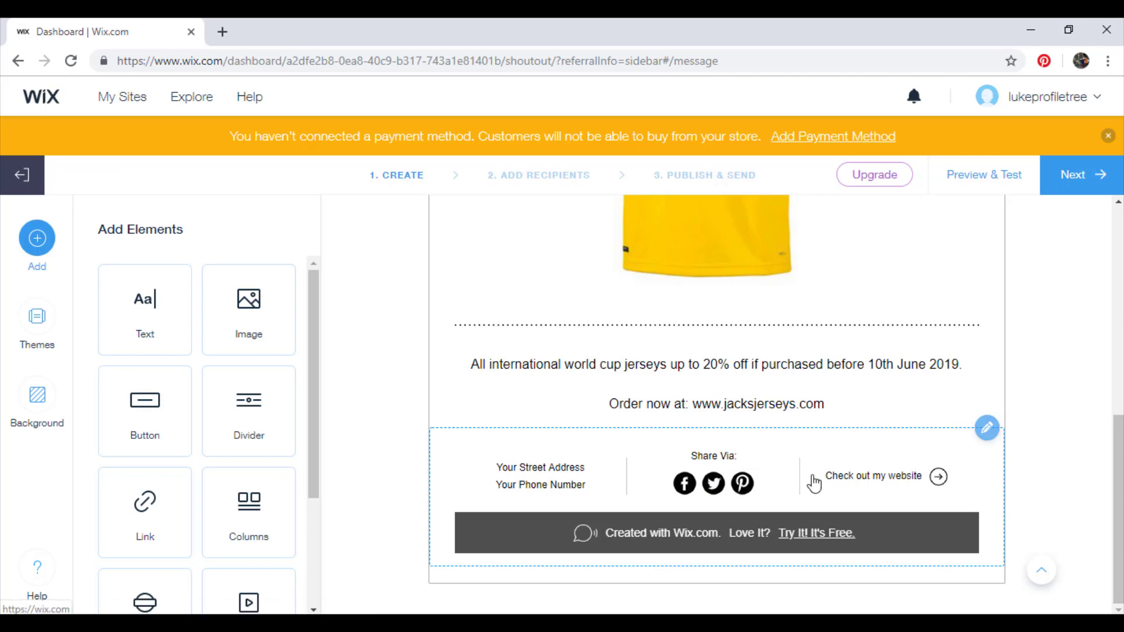
{"action": "mouse_move", "coordinate": [532, 479]}
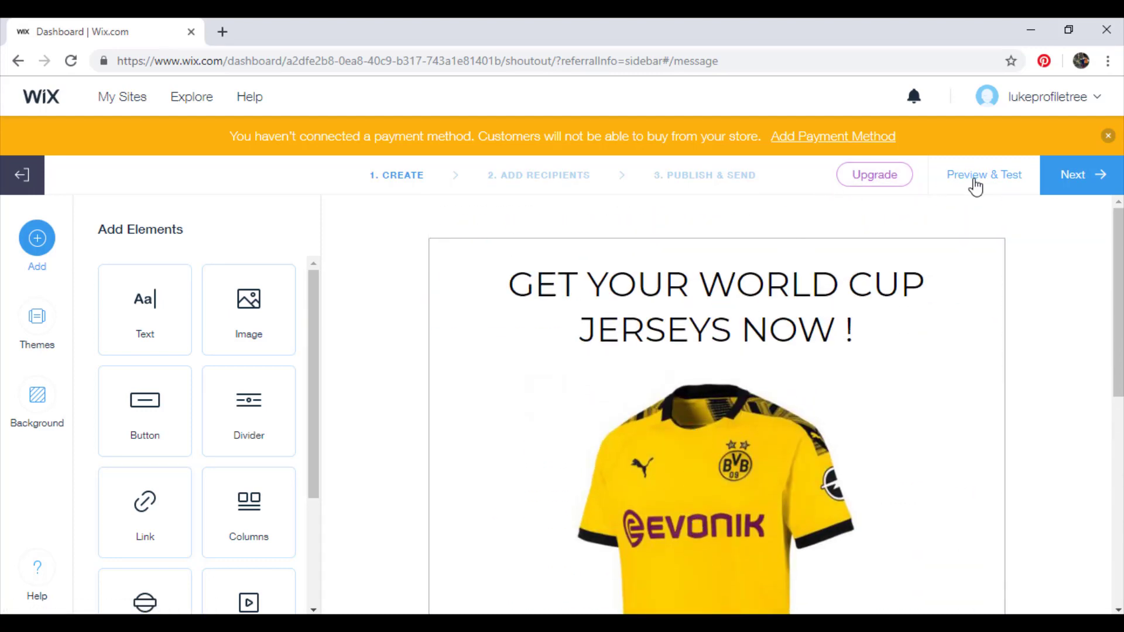
{"action": "left_click", "coordinate": [983, 174]}
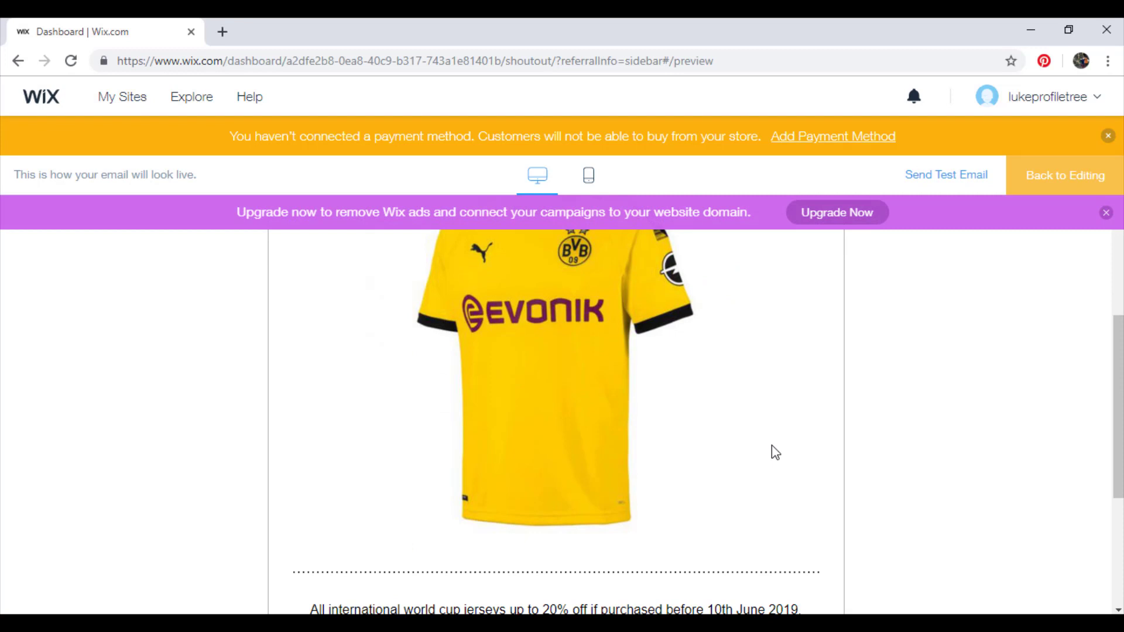
{"action": "scroll", "scroll_direction": "down", "scroll_amount": 3}
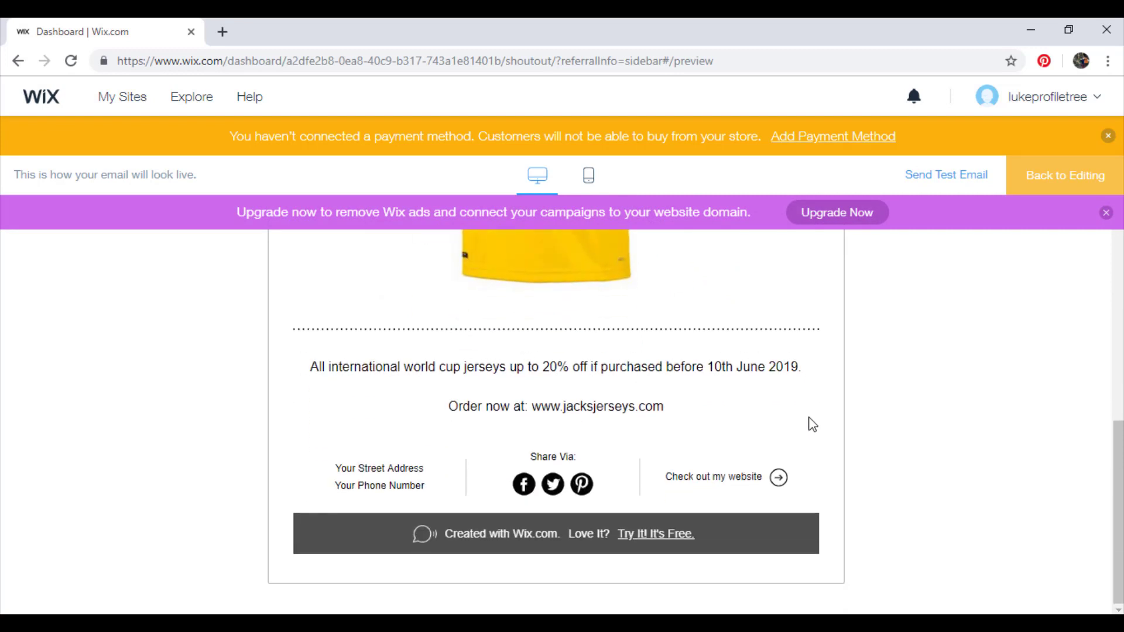
{"action": "scroll", "scroll_direction": "up", "scroll_amount": 3}
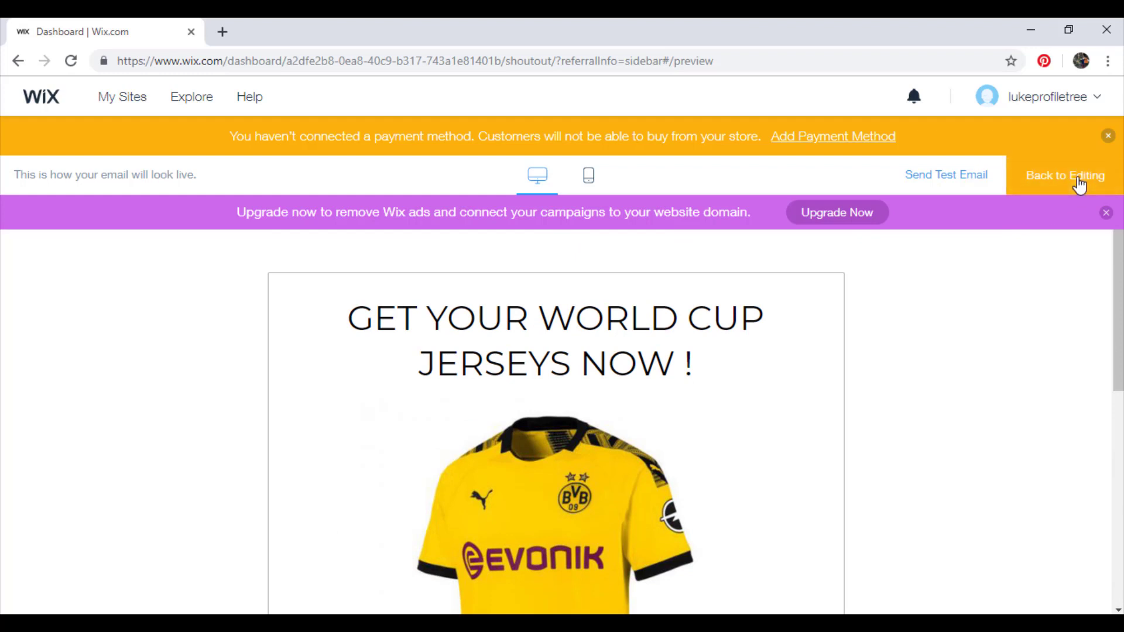
{"action": "left_click", "coordinate": [1065, 175]}
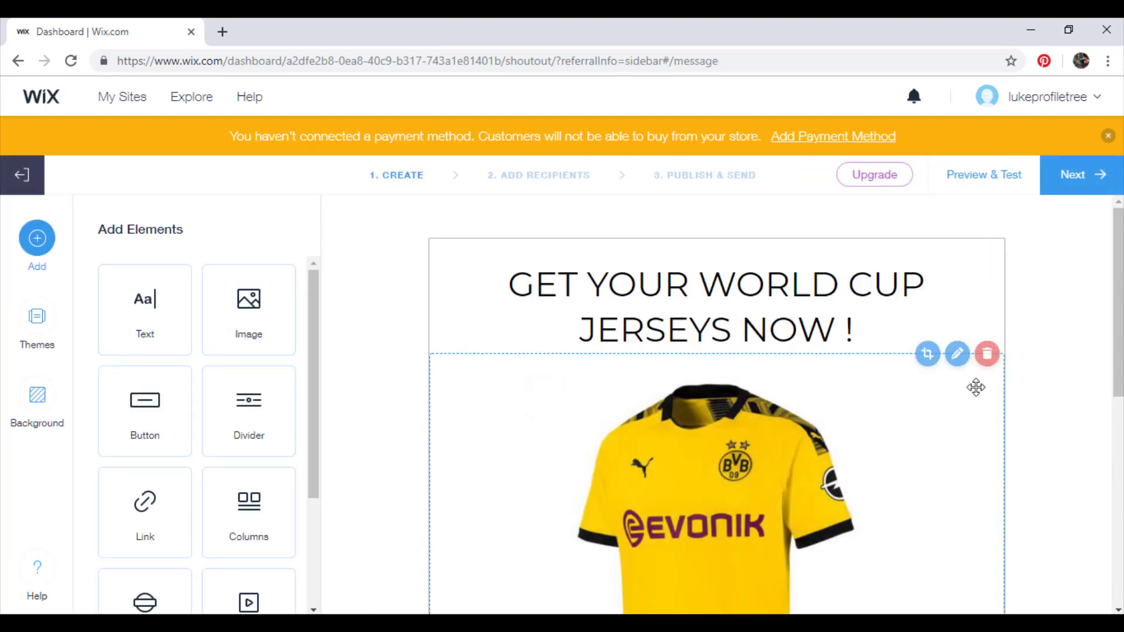
Advance past Add Recipients to Publish & Send and start publishing the campaign.
{"action": "left_click", "coordinate": [1079, 175]}
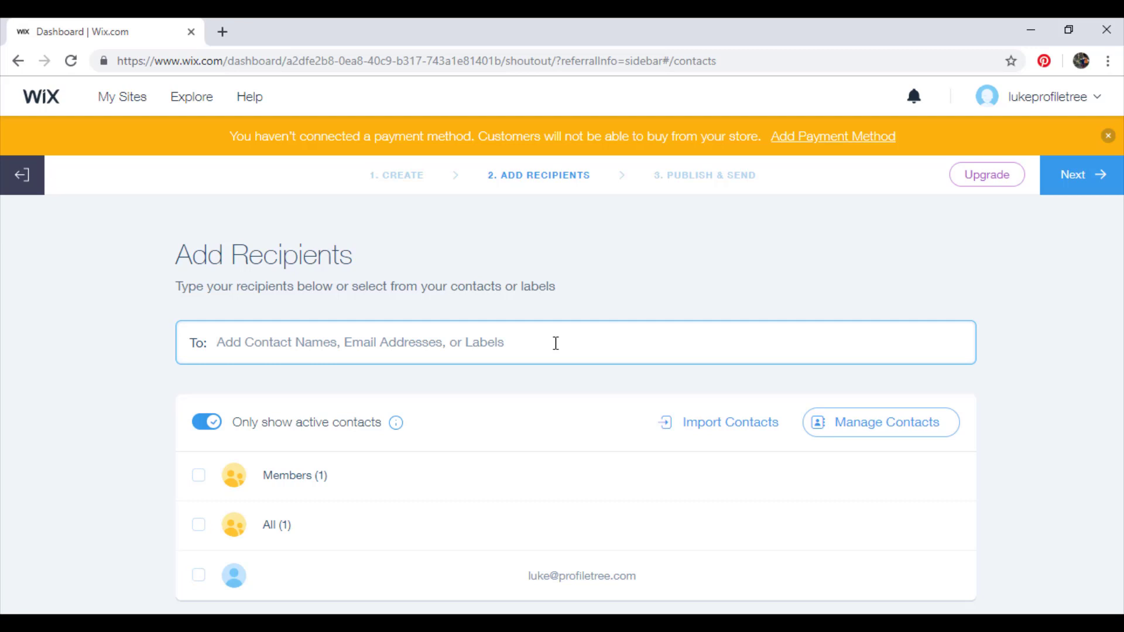
{"action": "mouse_move", "coordinate": [718, 423]}
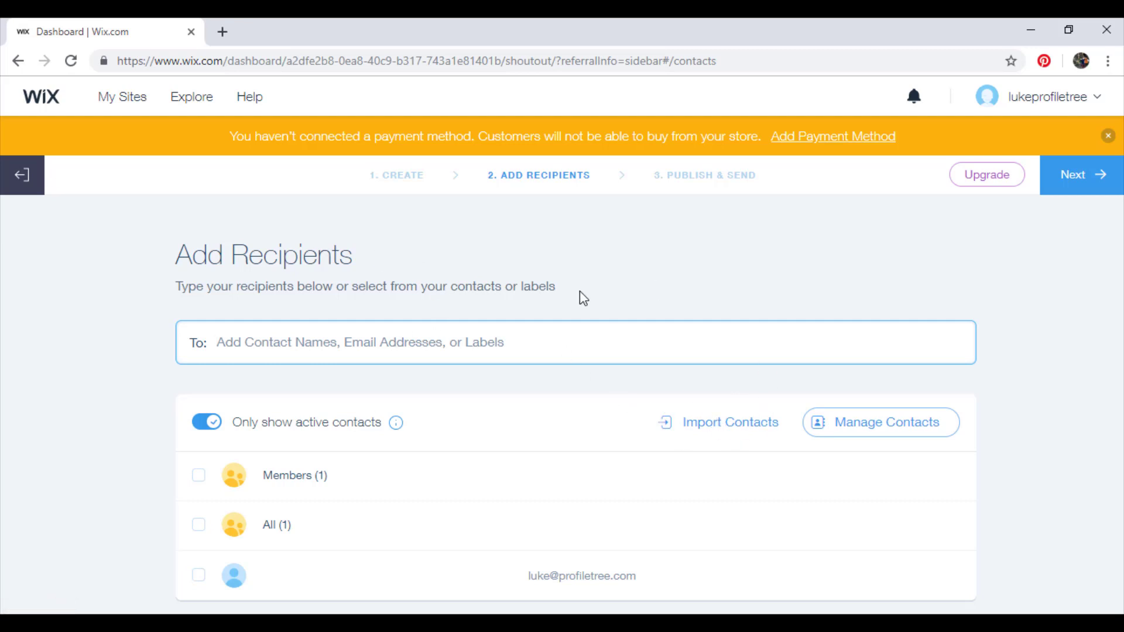
{"action": "mouse_move", "coordinate": [749, 243]}
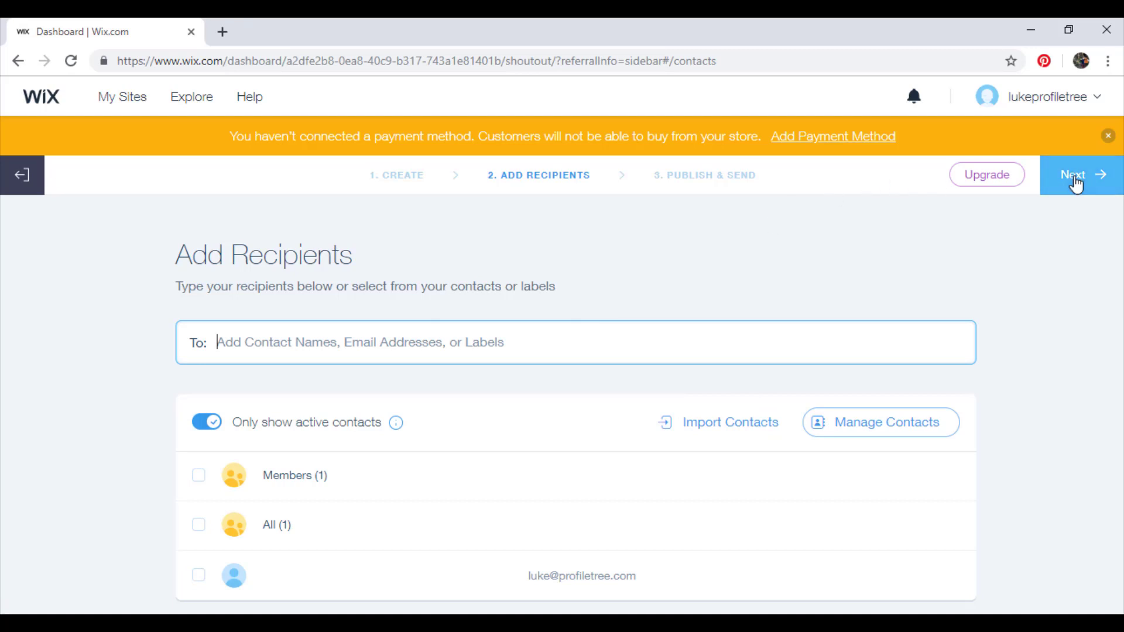
{"action": "left_click", "coordinate": [1080, 174]}
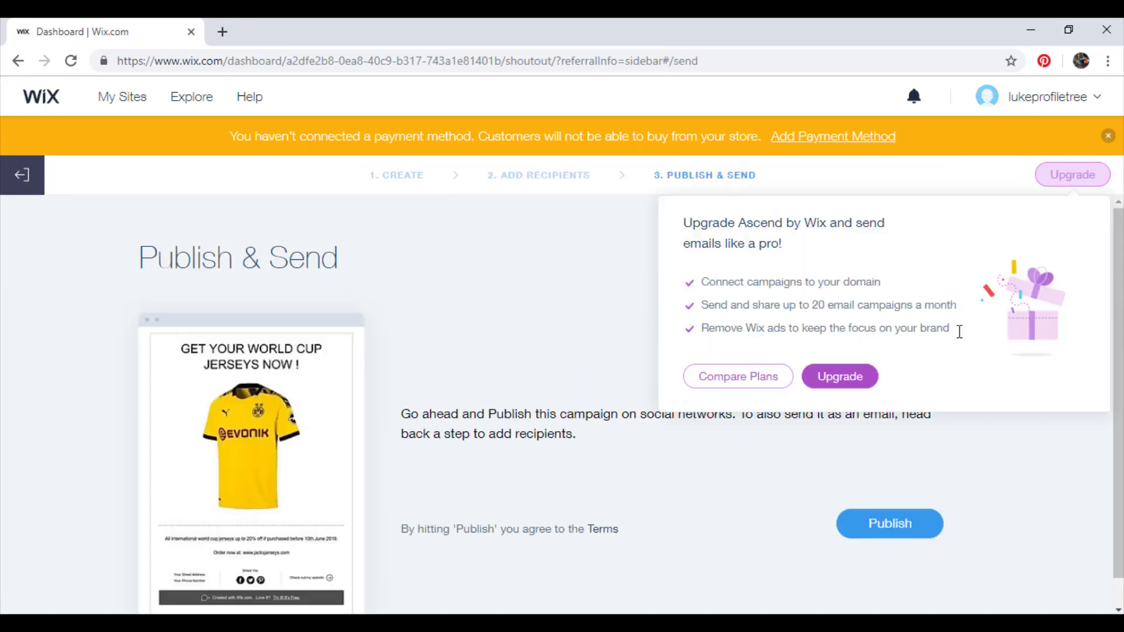
{"action": "left_click", "coordinate": [889, 524]}
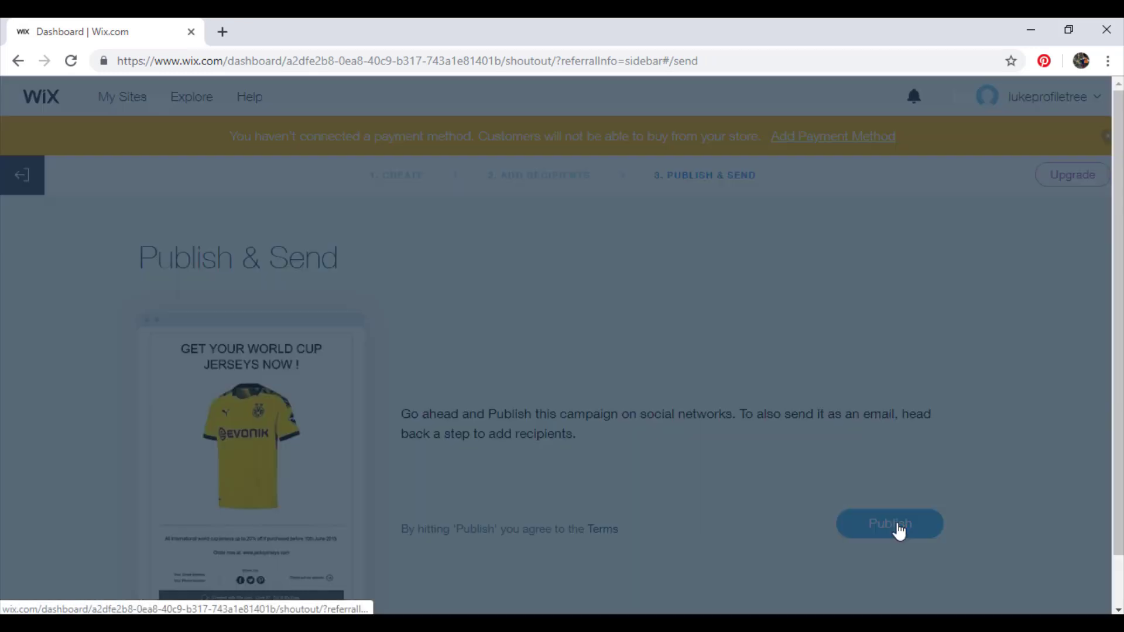
Publish the World Cup jerseys campaign and confirm it is live with share options.
{"action": "left_click", "coordinate": [889, 523]}
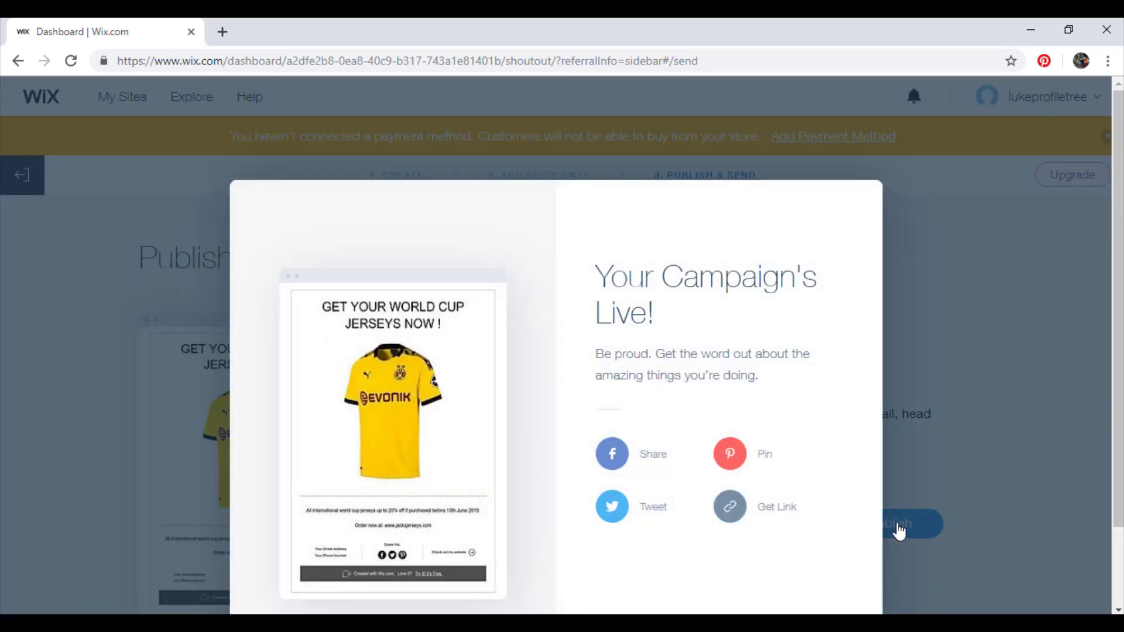
{"action": "mouse_move", "coordinate": [789, 436]}
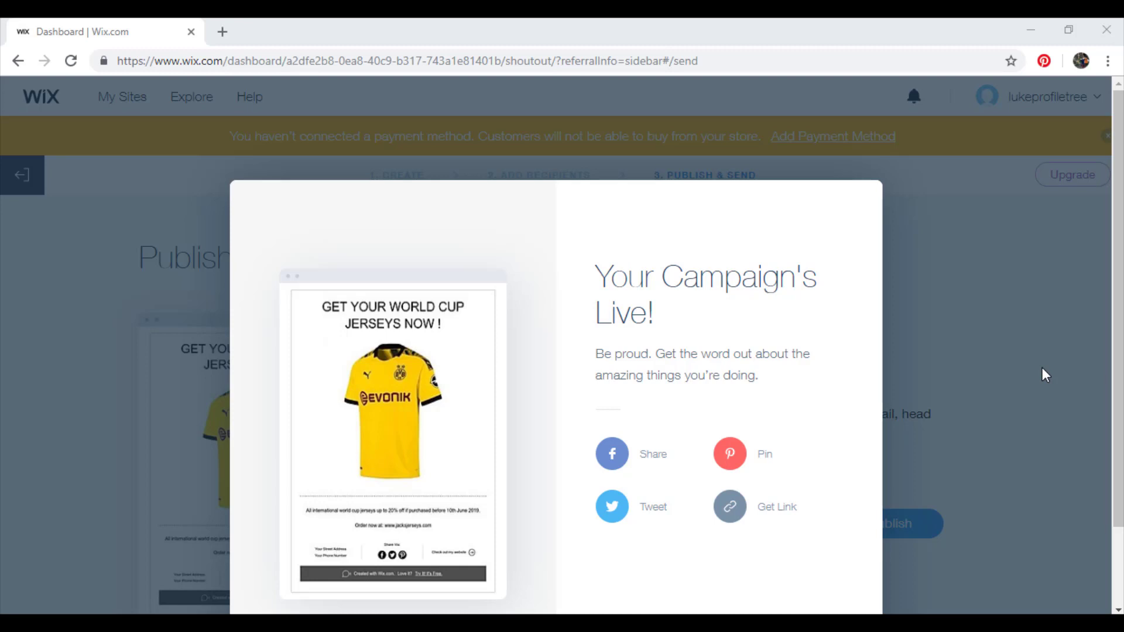
{"action": "mouse_move", "coordinate": [1065, 564]}
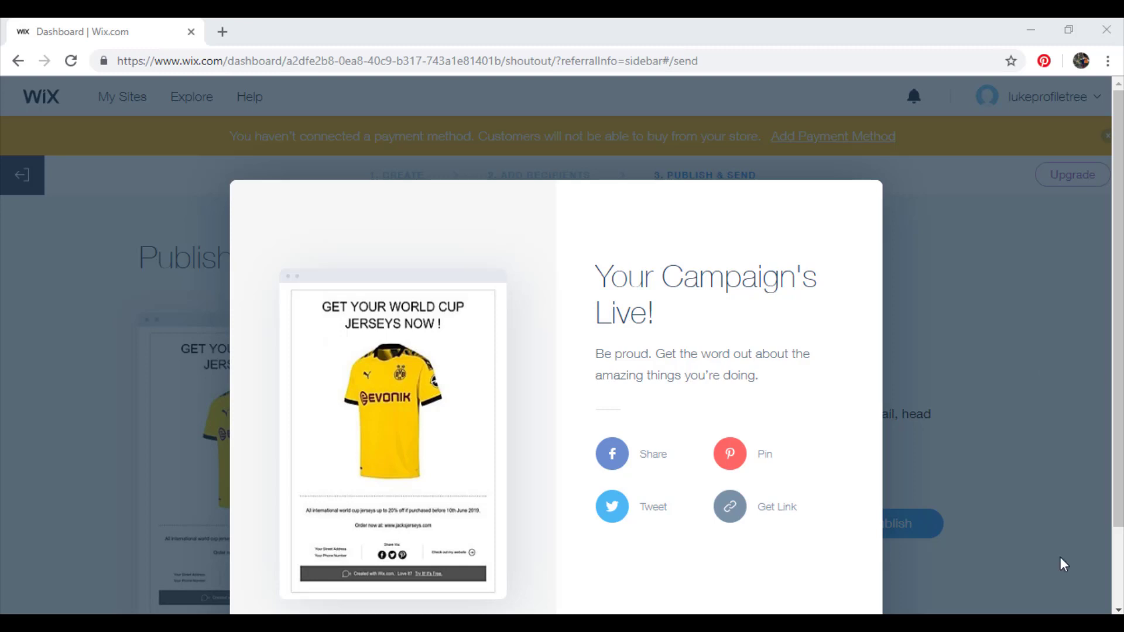